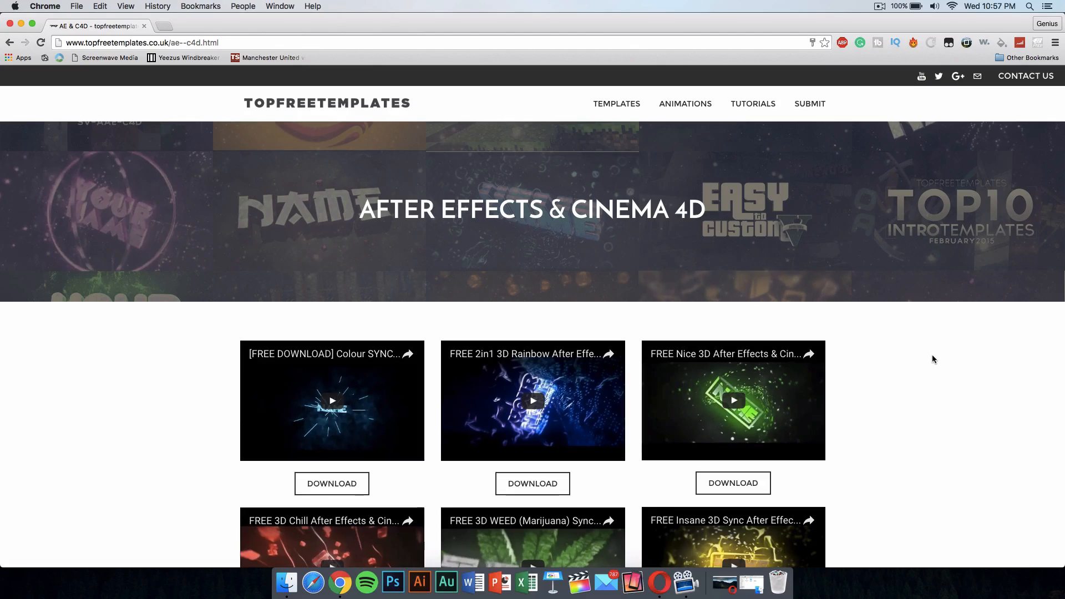
Step: Preview the Orange 3D intro template and go to its download page
scroll(down, 3)
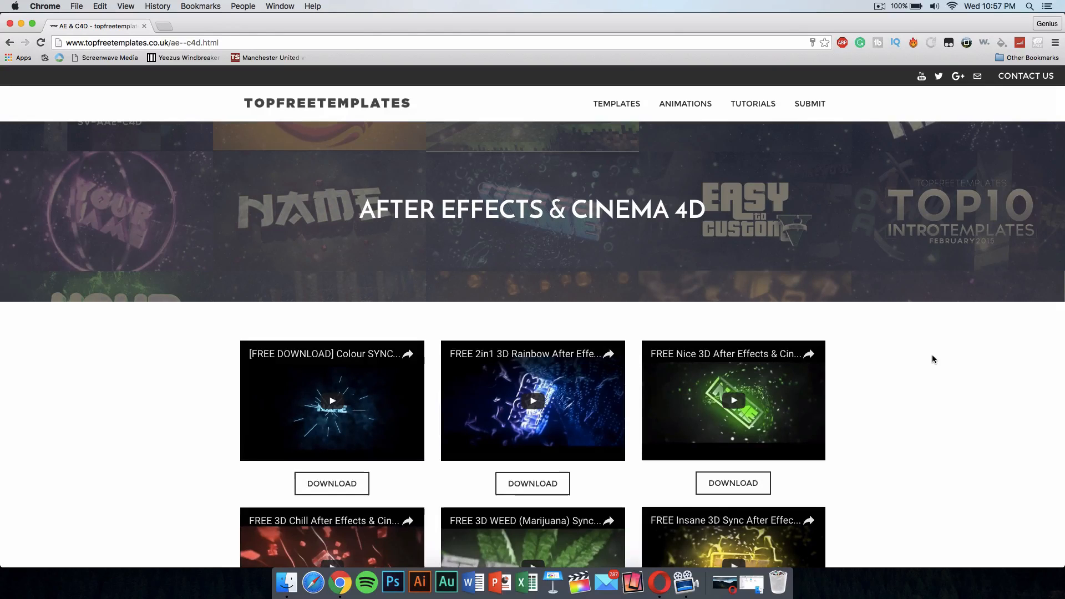
scroll(down, 3)
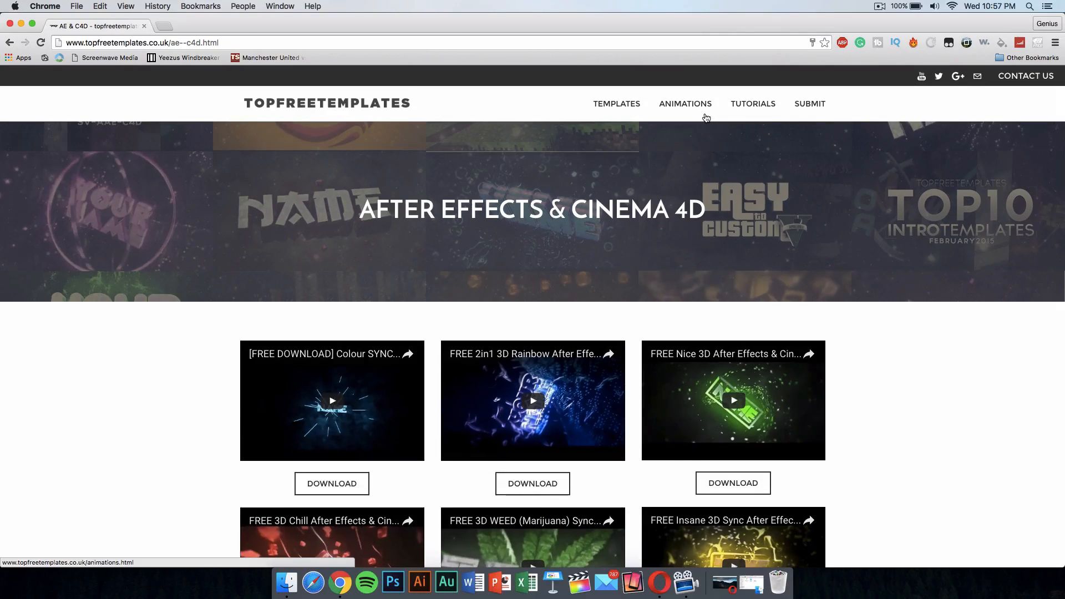
mouse_move(616, 103)
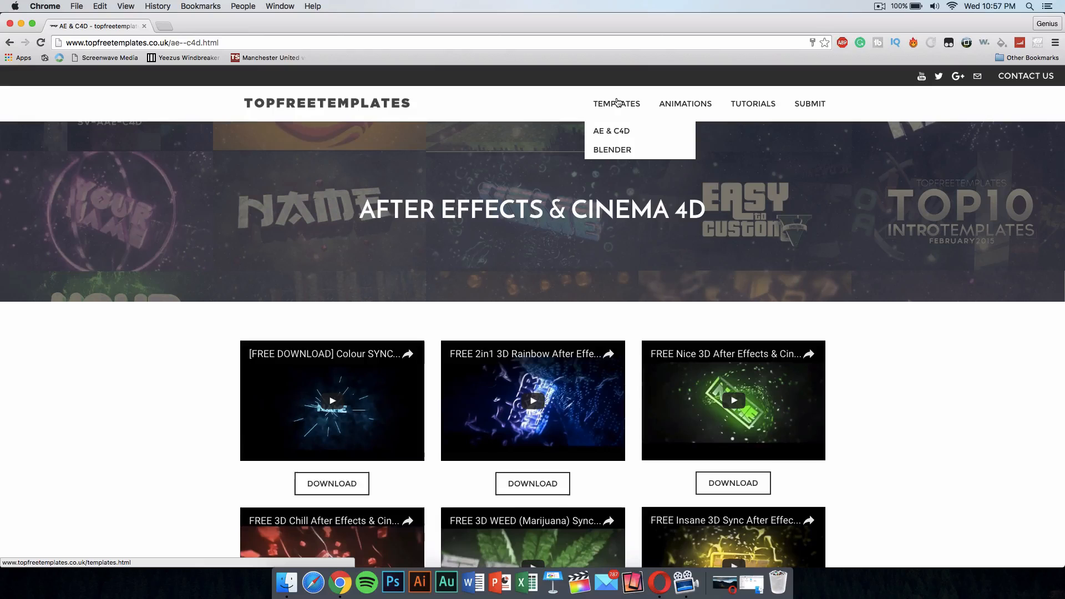
mouse_move(611, 131)
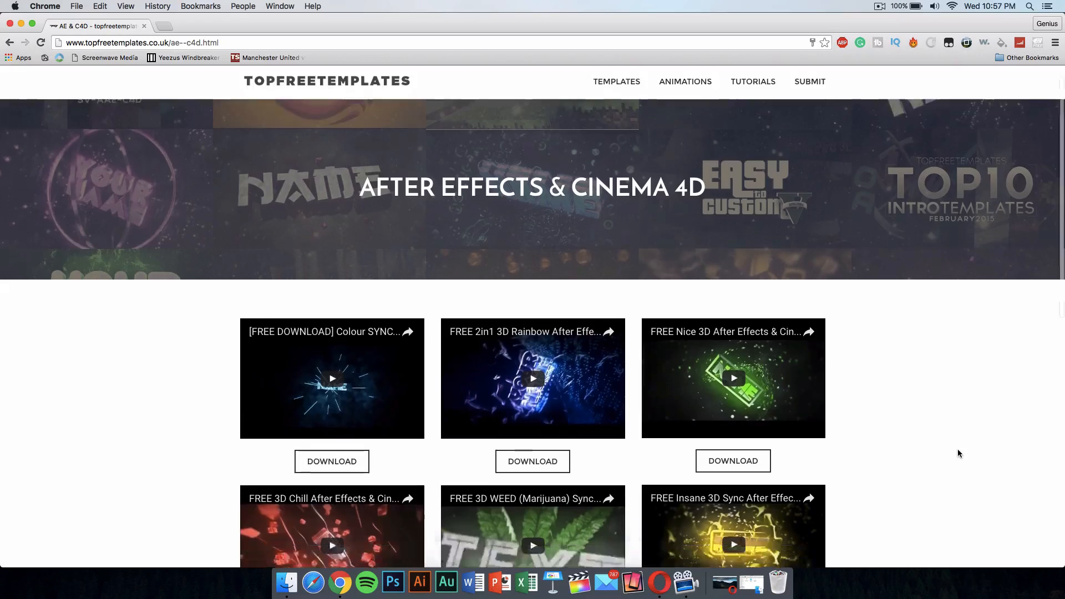
scroll(down, 3)
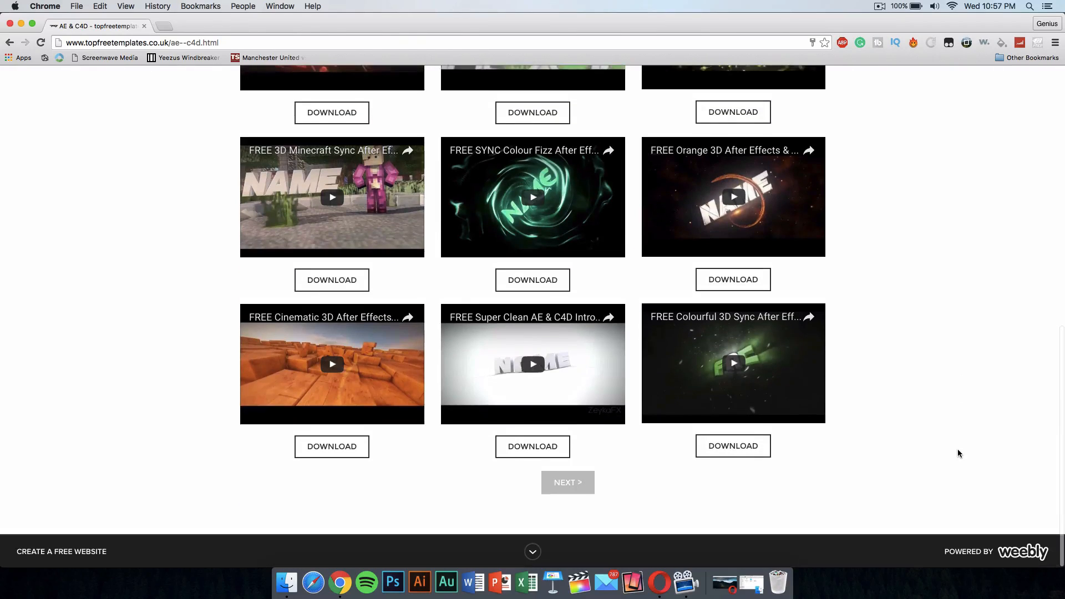
mouse_move(733, 197)
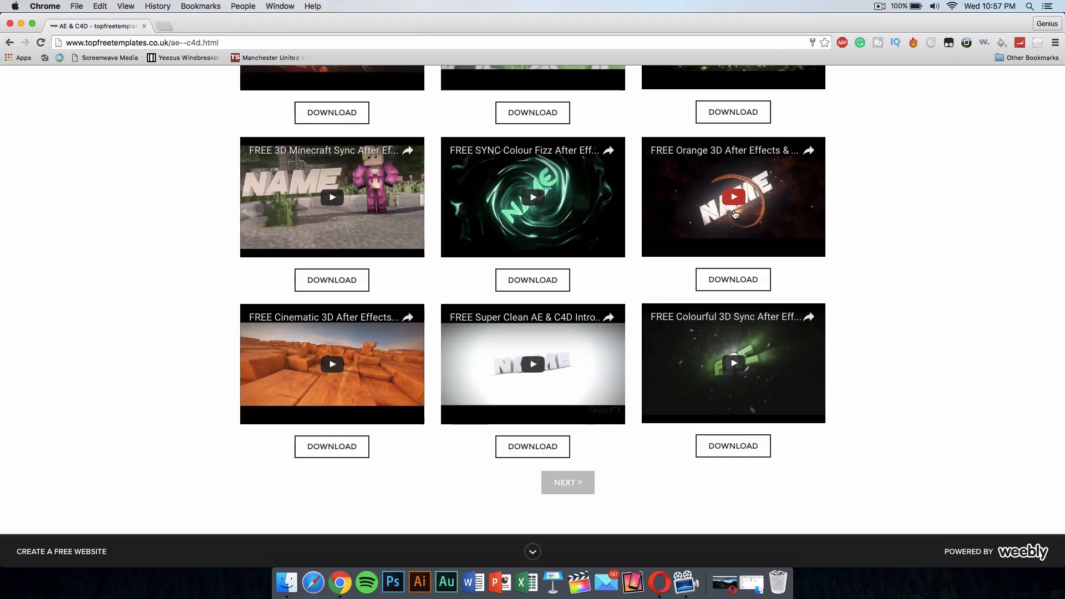
click(732, 197)
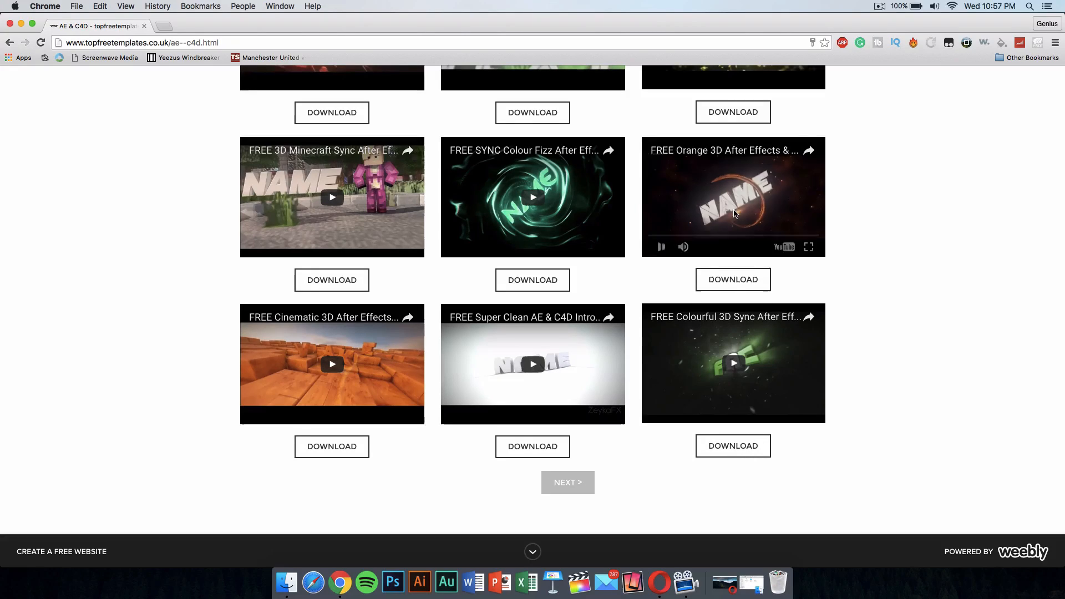
click(733, 198)
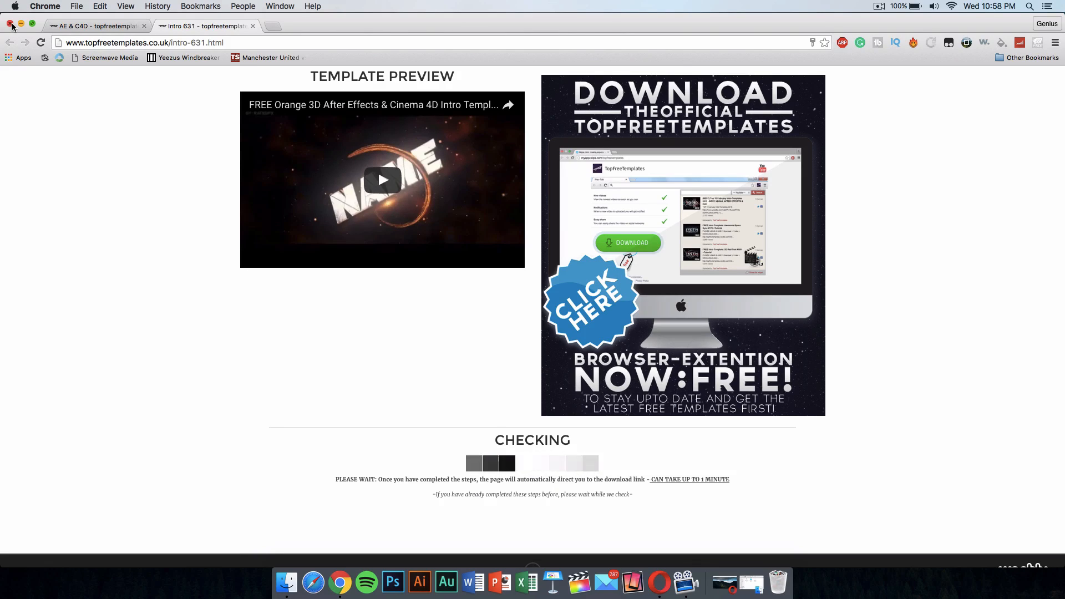
Step: Close the templates window and Unsplash tab, leaving the After Effects CC product page
click(11, 26)
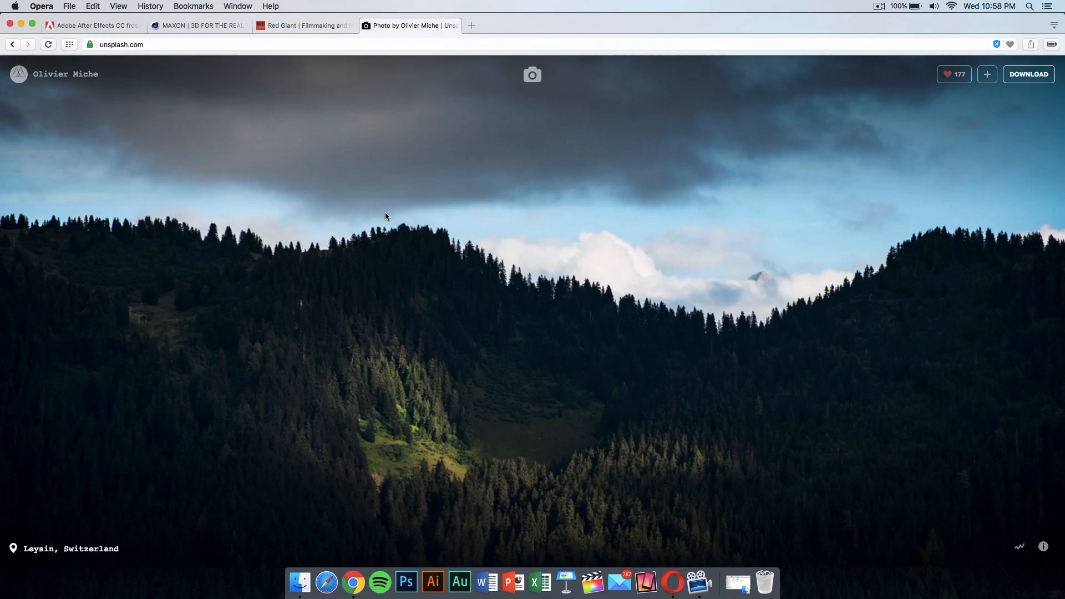
click(304, 26)
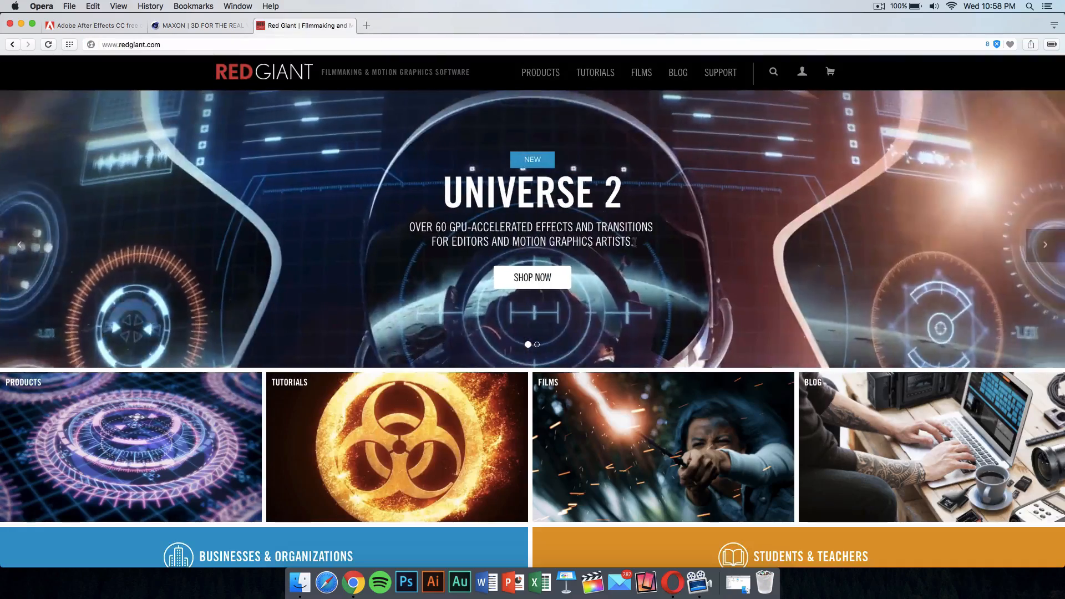
click(93, 26)
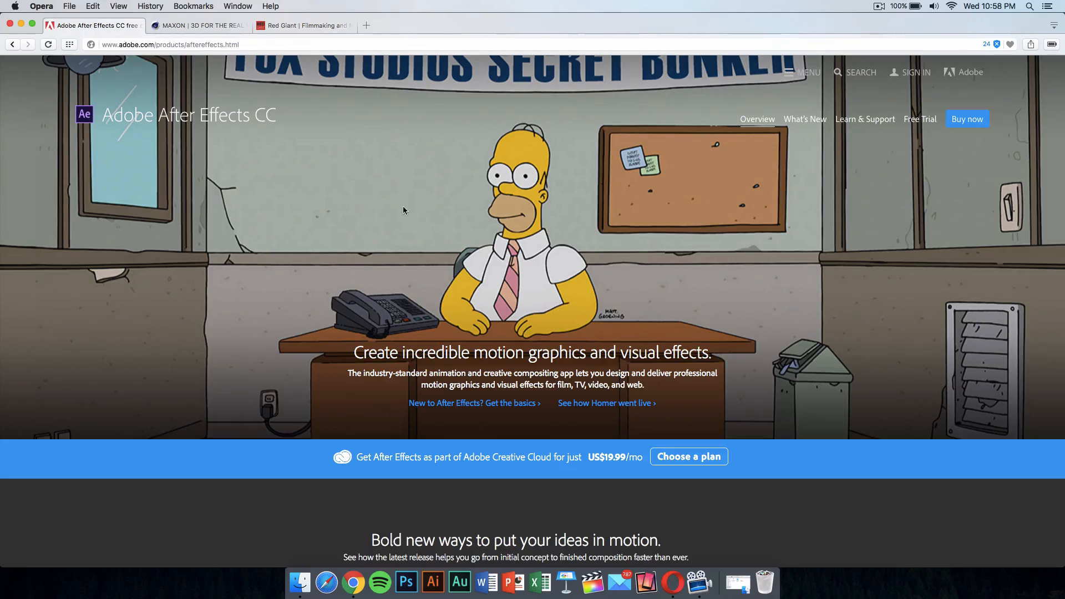
mouse_move(566, 338)
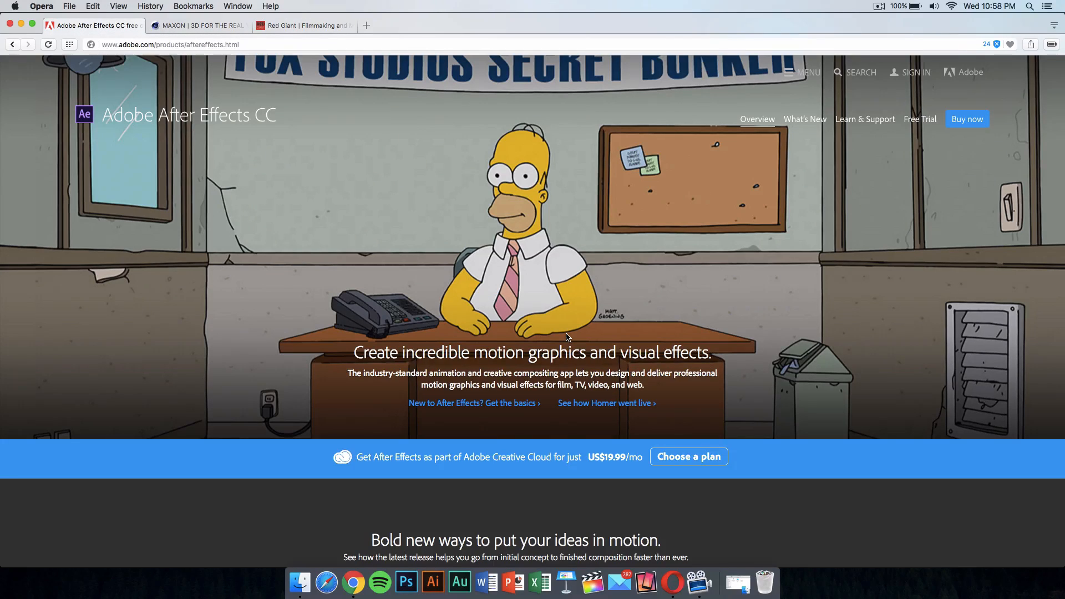
mouse_move(605, 338)
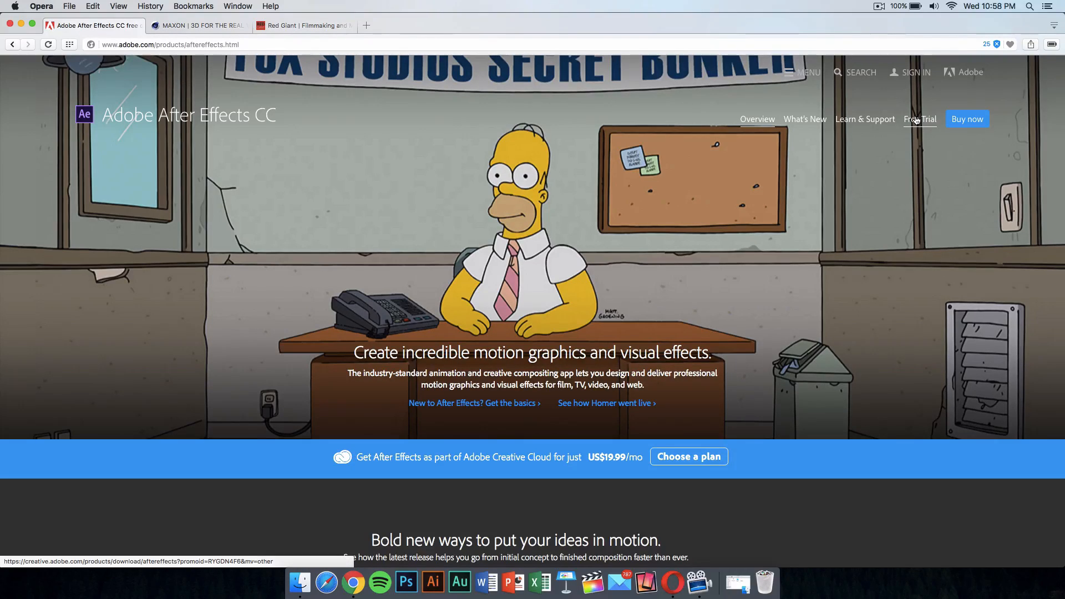
Step: Start the After Effects free trial as Experienced, Web or Mobile Designer/Developer, organization use
click(918, 118)
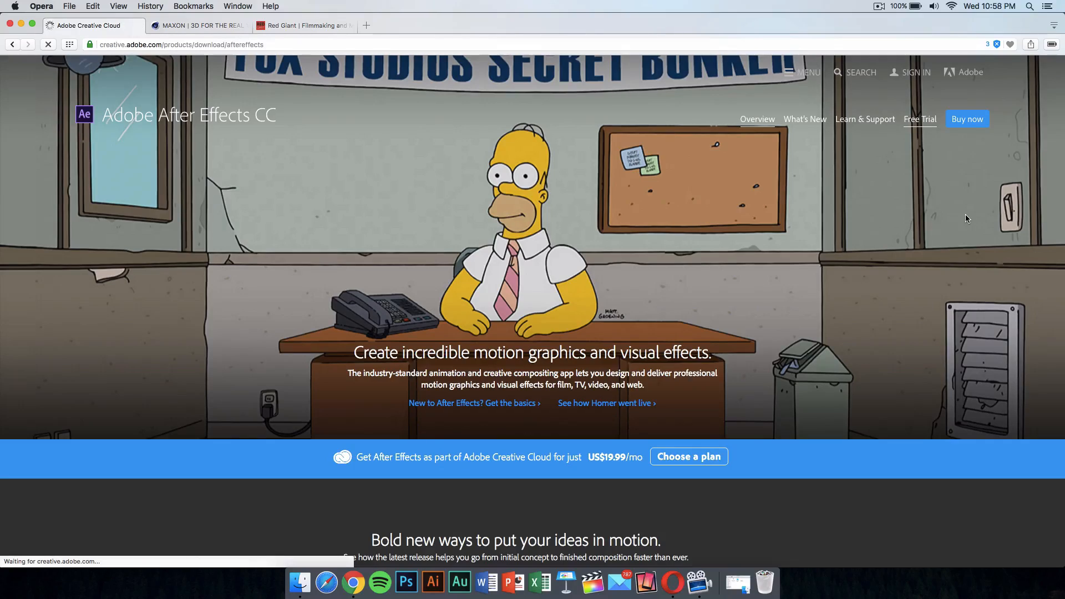
click(919, 119)
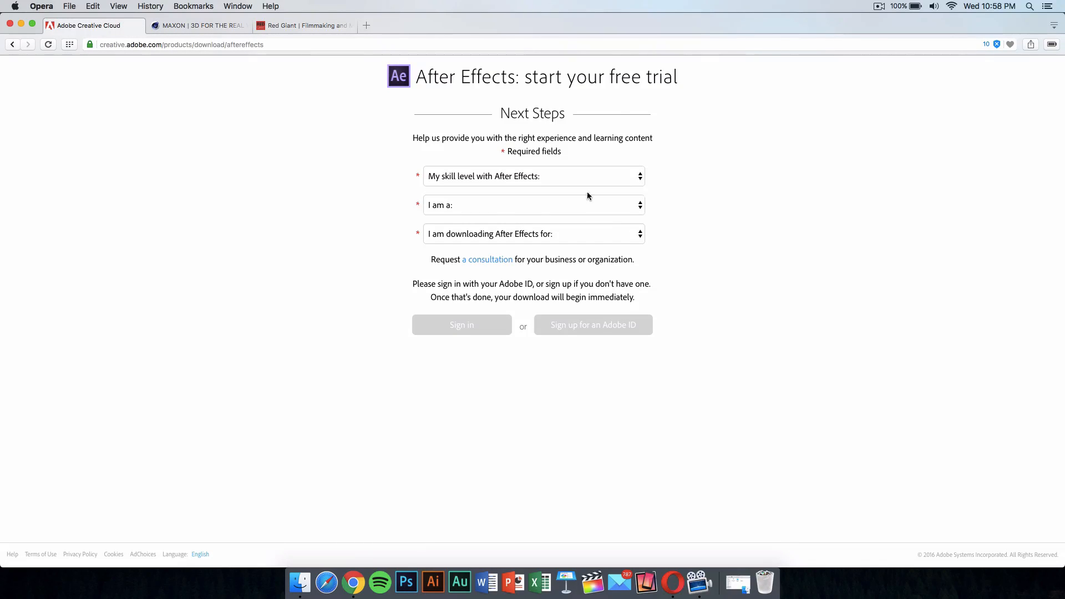
click(533, 204)
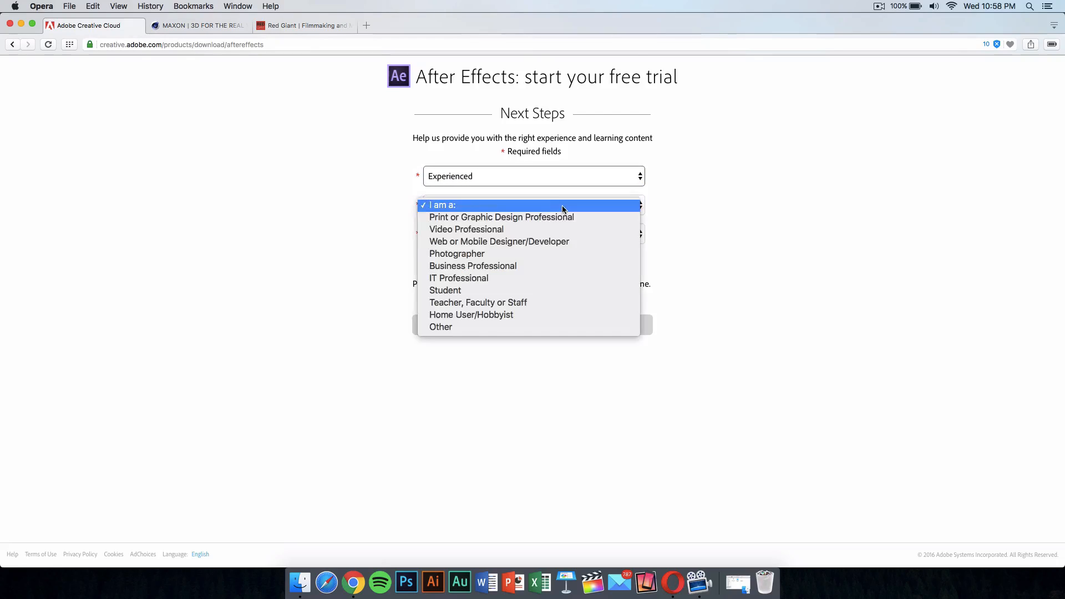
click(498, 241)
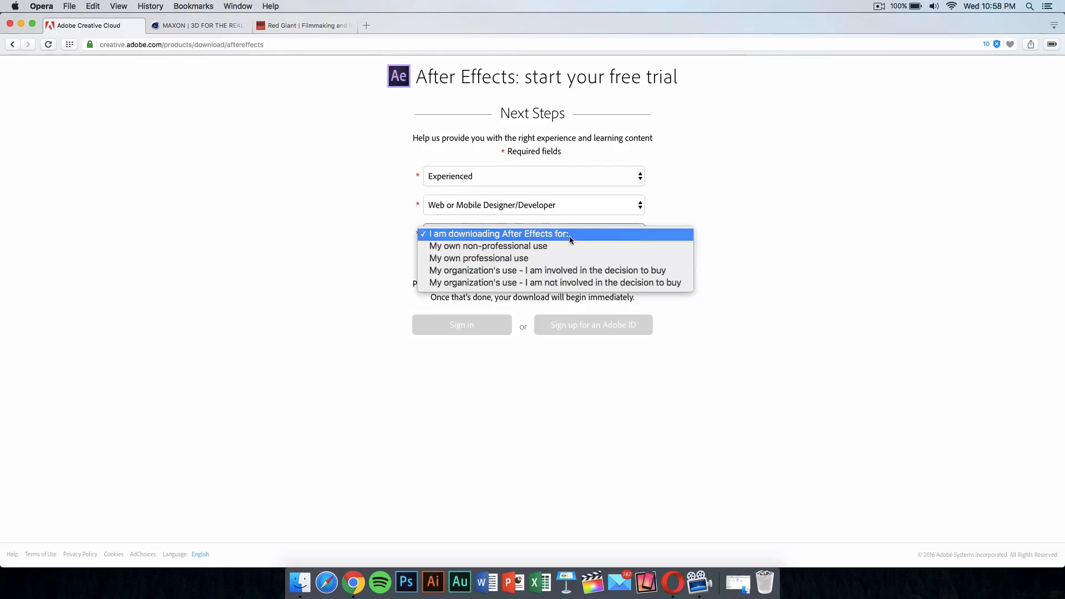
click(556, 283)
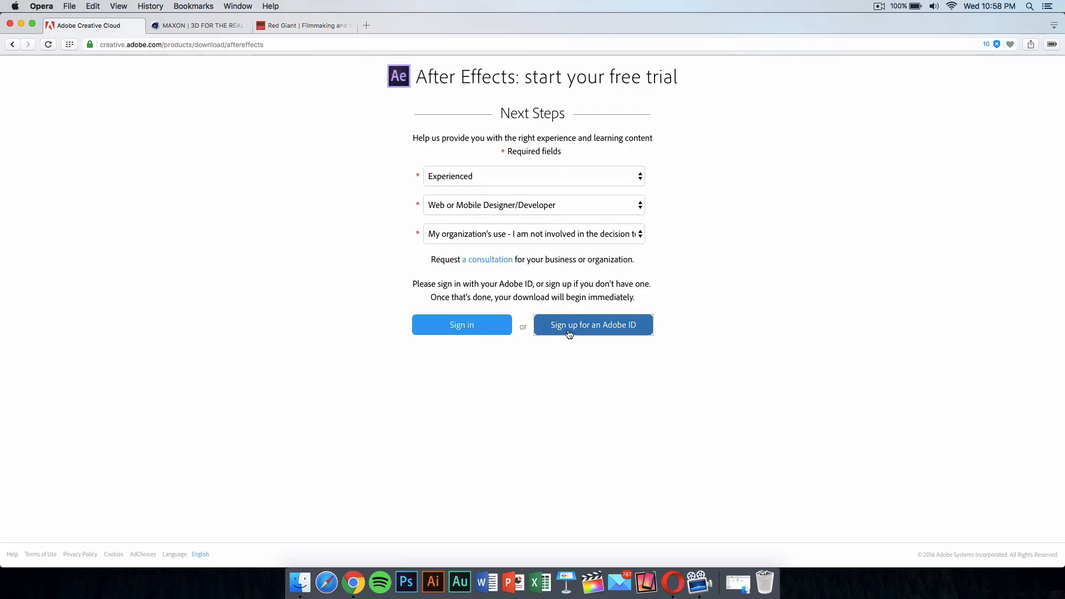
Step: Choose to sign up for a new Adobe ID, then leave the Adobe tab
click(591, 325)
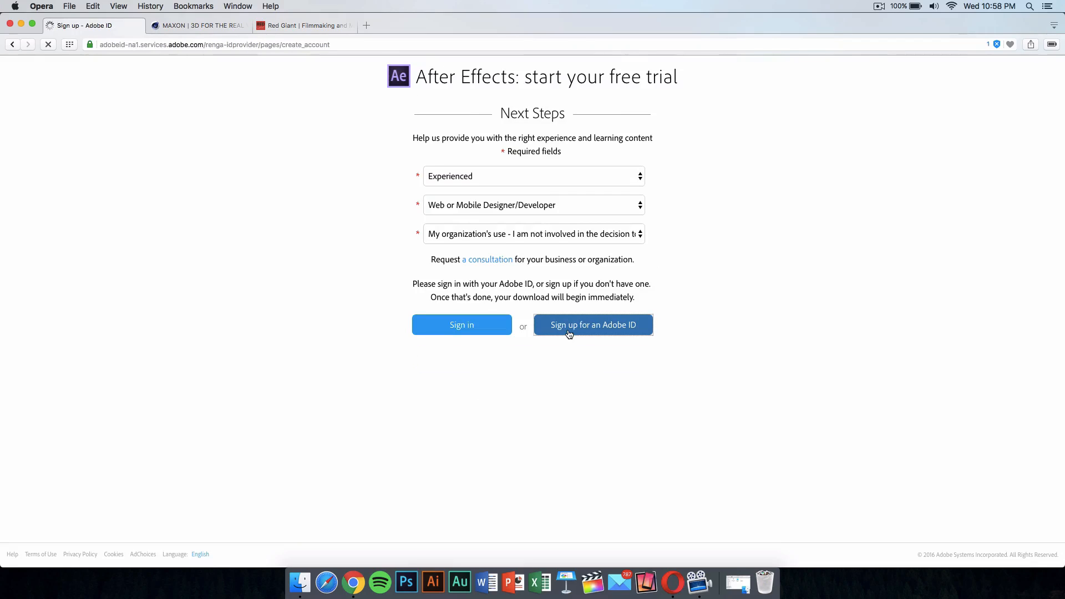
click(592, 325)
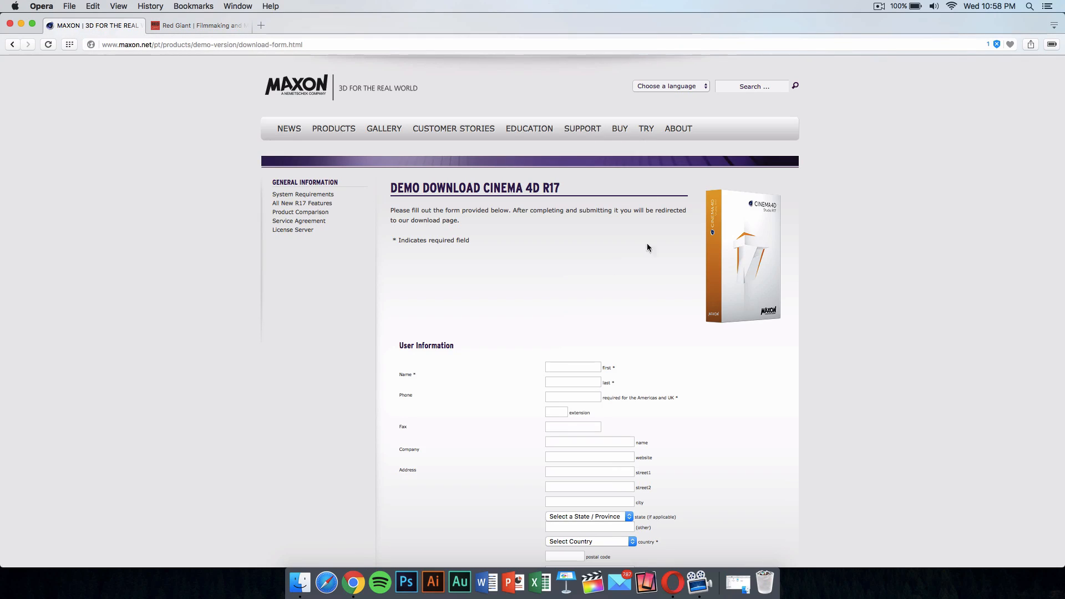
mouse_move(587, 311)
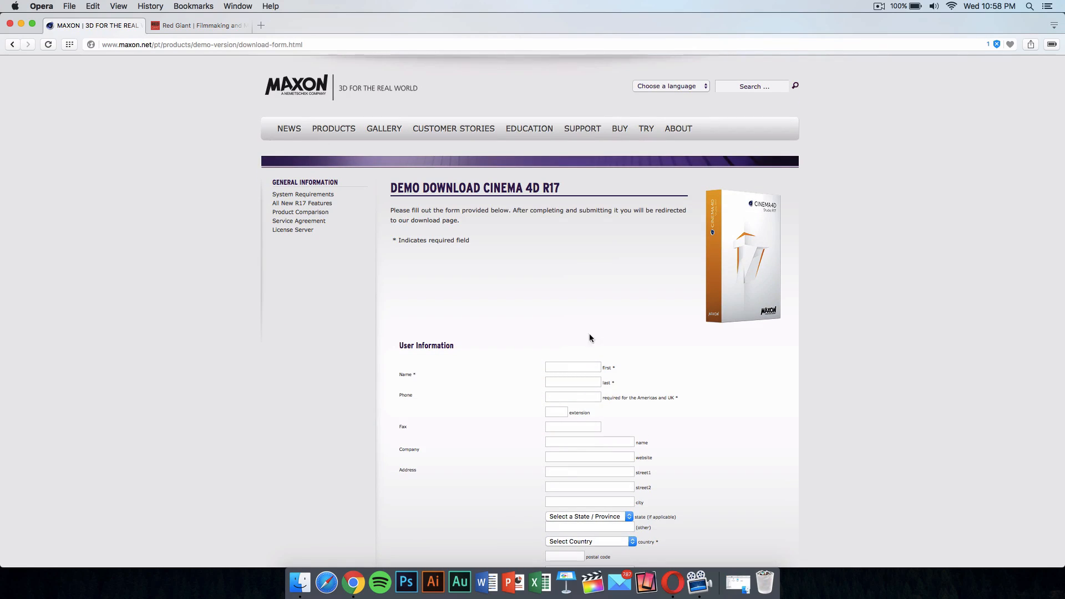
scroll(down, 3)
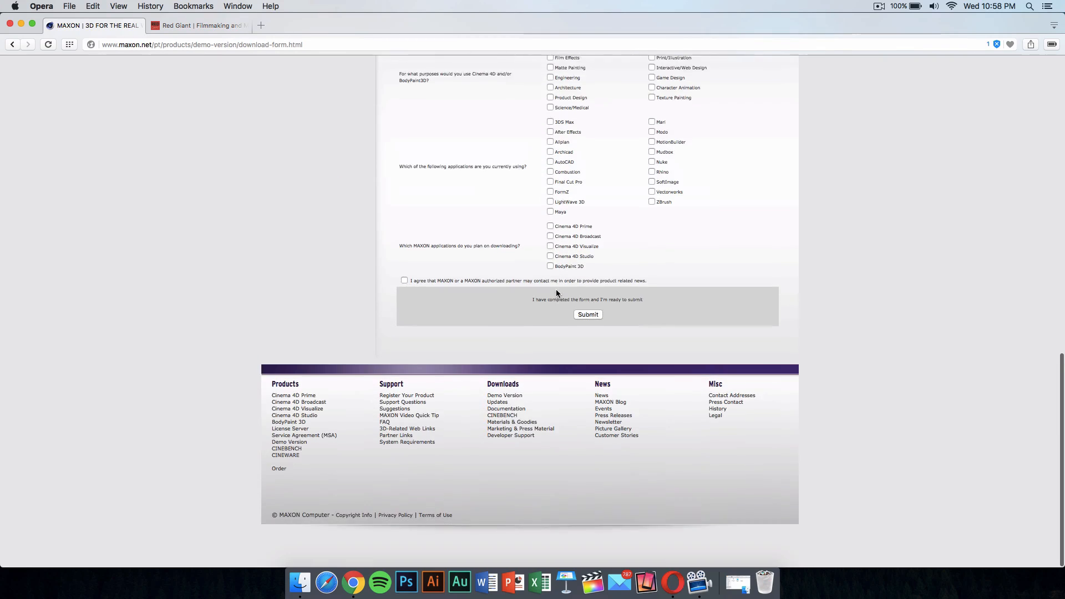
scroll(down, 3)
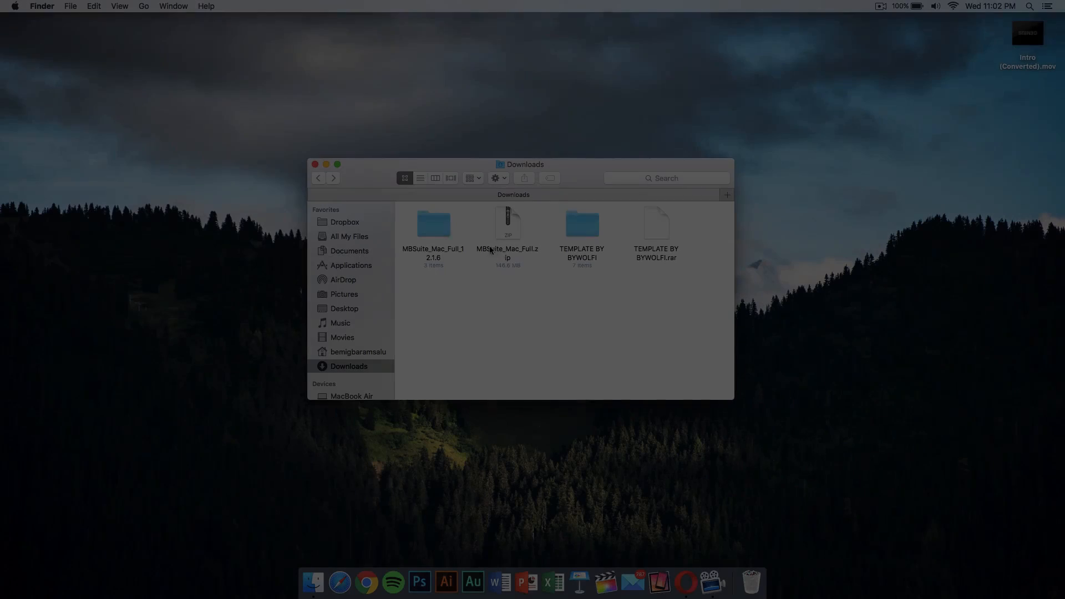
Step: Open C4D Part.c4d from the TEMPLATE BY BYWOLFI folder in Cinema 4D
click(581, 224)
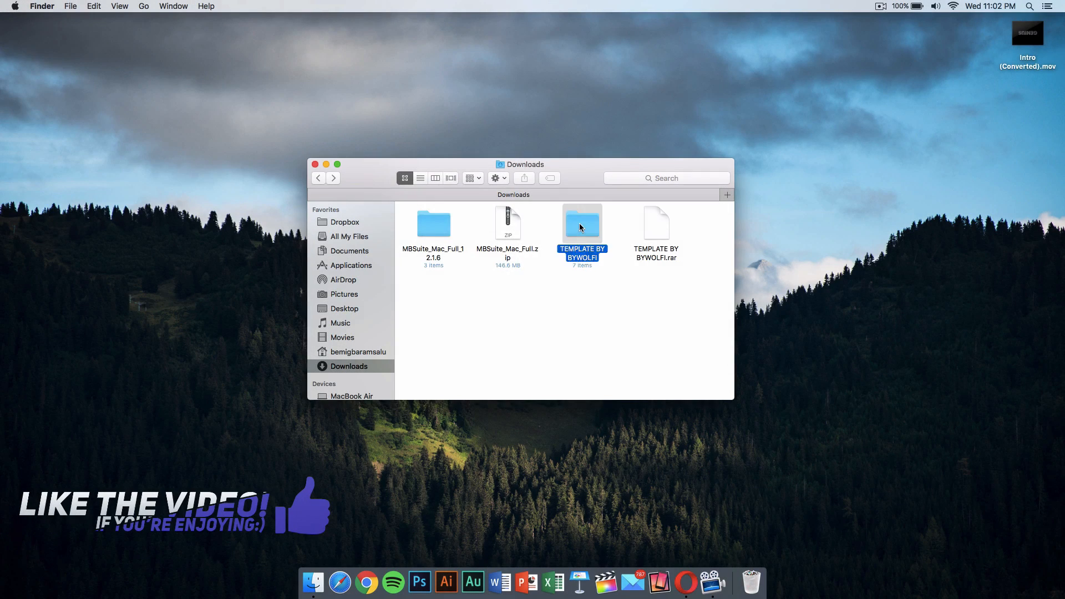
double_click(582, 224)
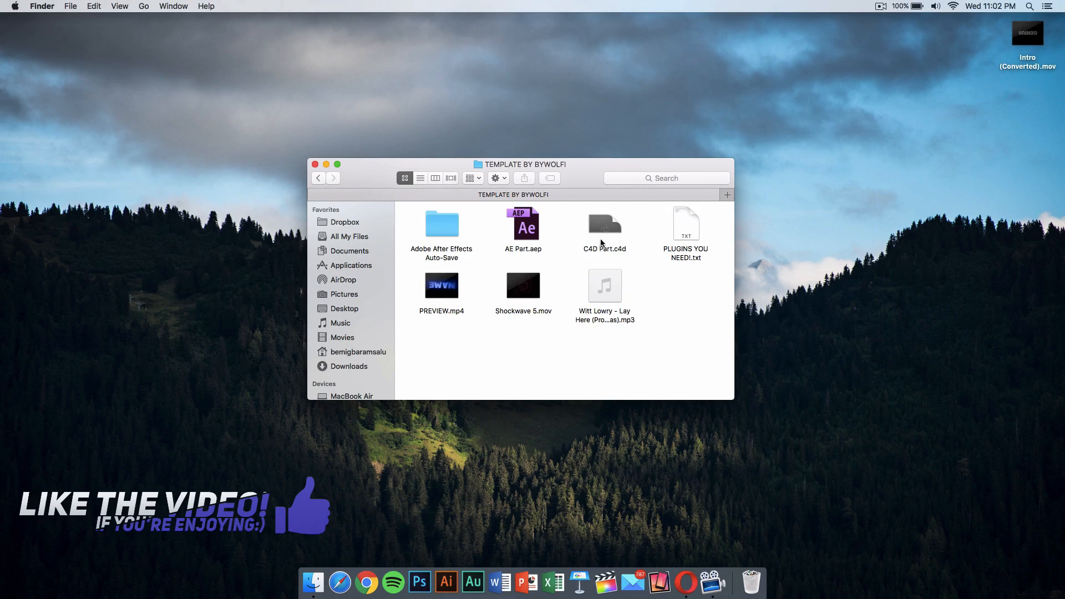
mouse_move(522, 234)
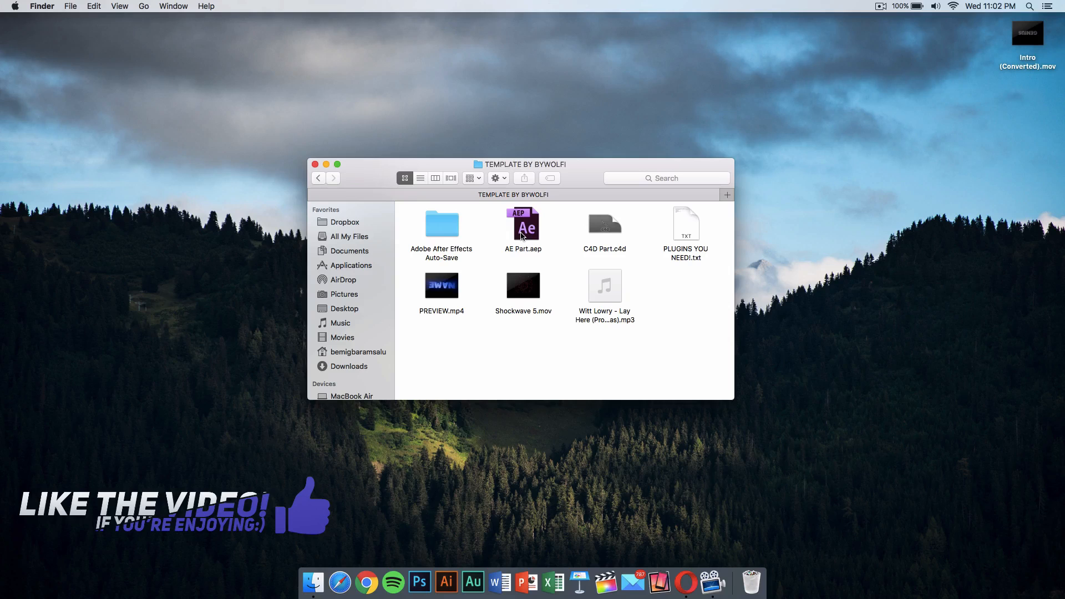
click(604, 224)
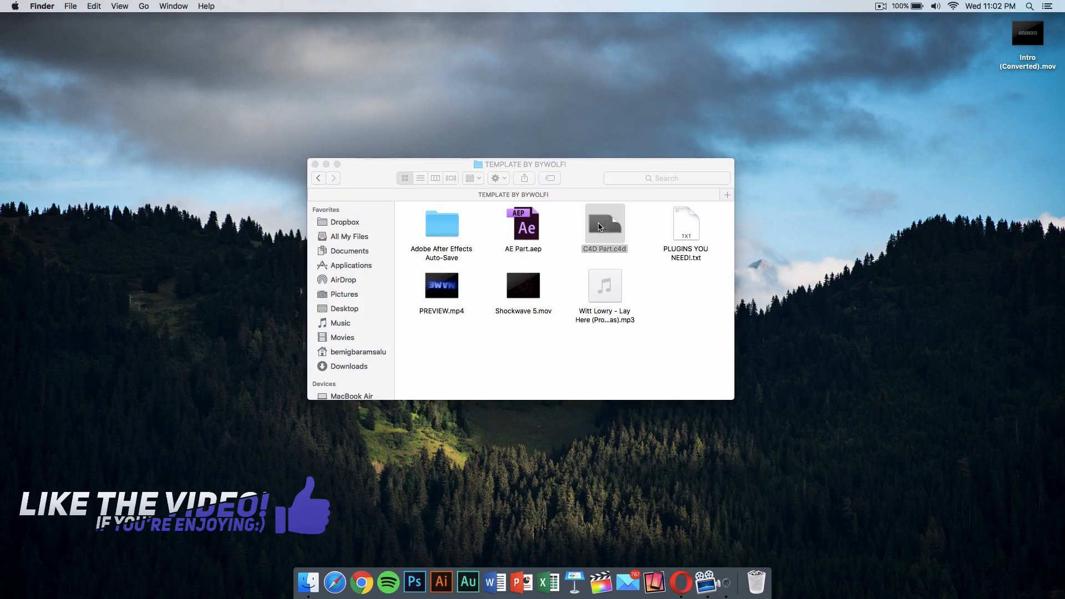
double_click(603, 227)
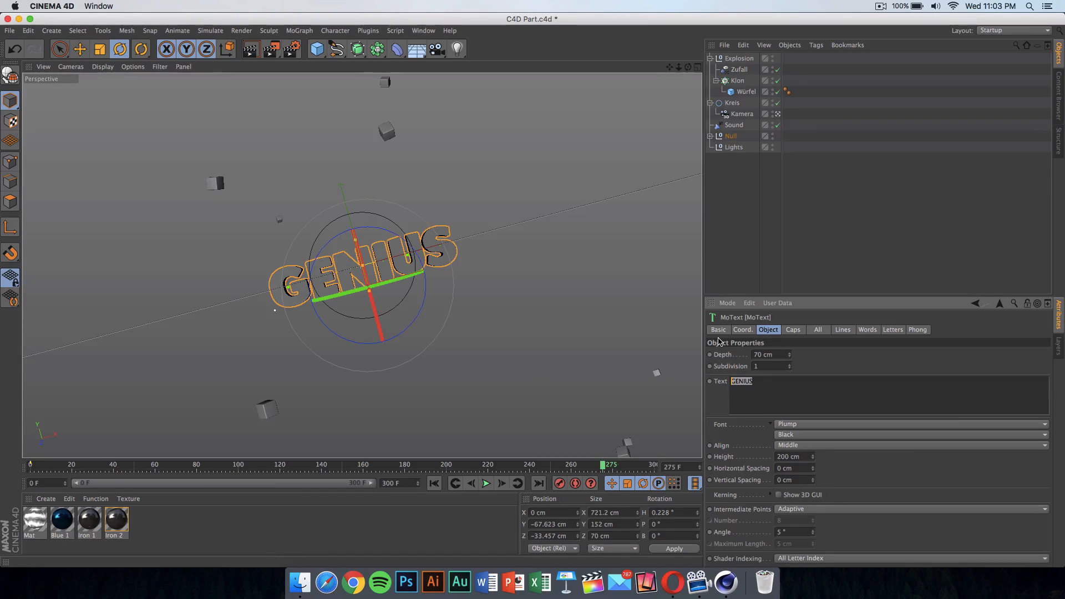
Step: Change both MoText objects' text from GENIUS to TECH
text(TECH)
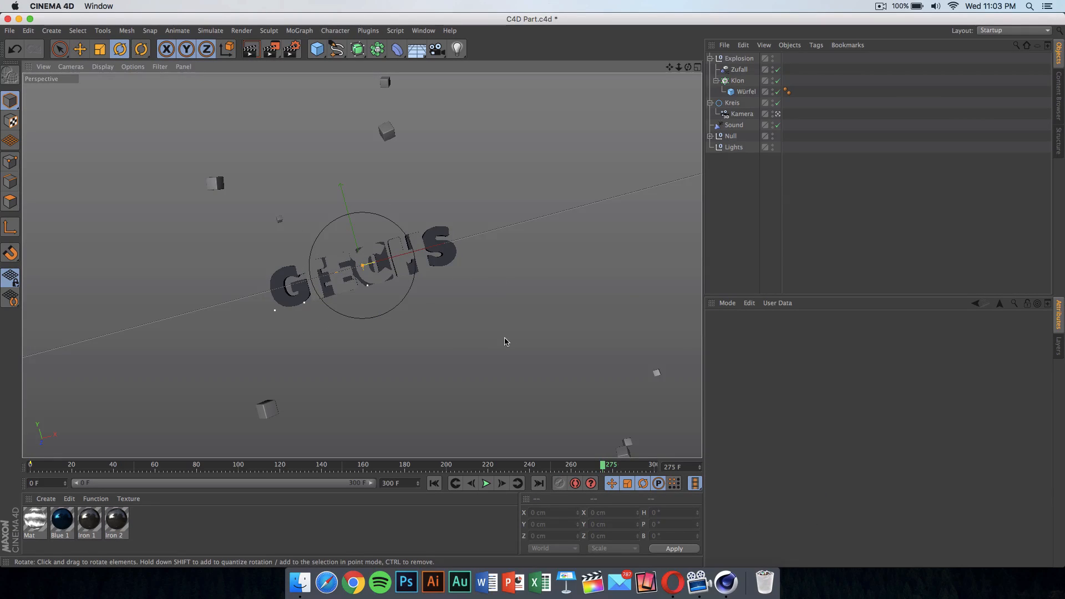
mouse_move(449, 289)
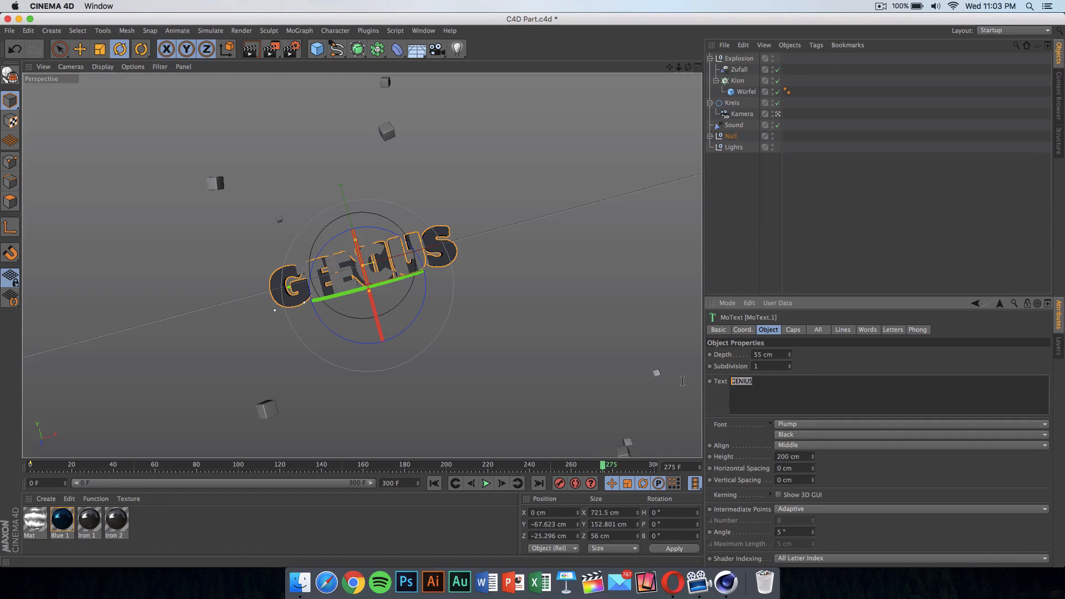
text(TECH)
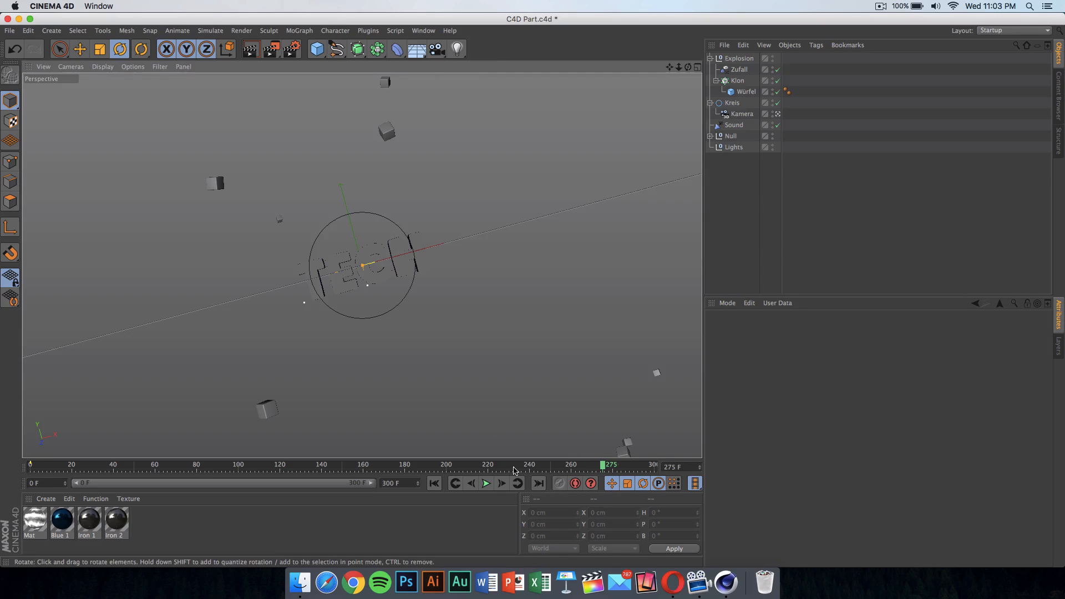
Step: Play and stop the intro animation, then render frame 216 past the missing-texture warning
click(485, 482)
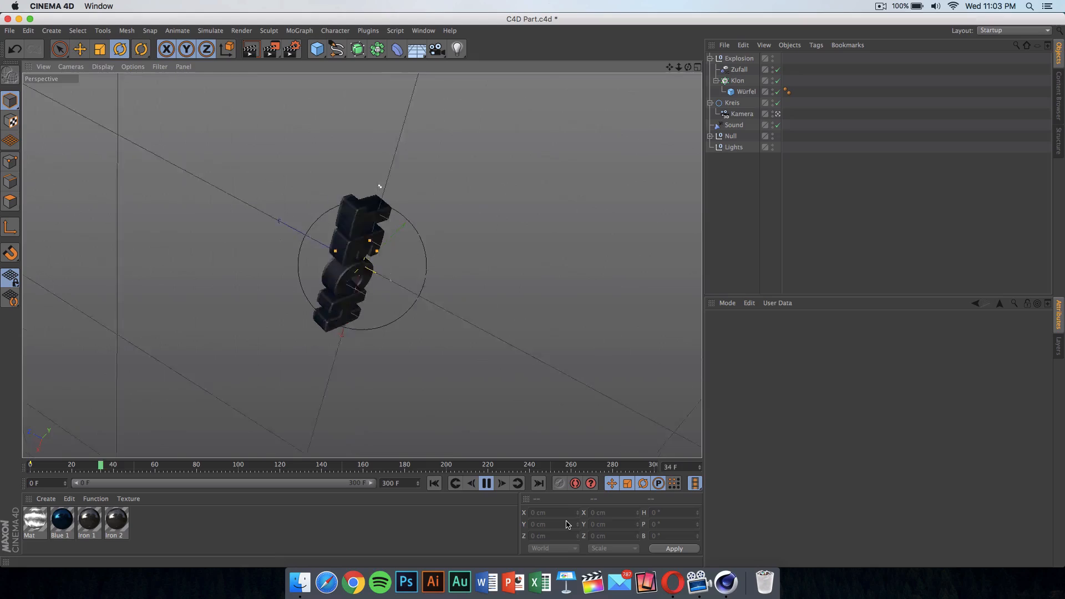
click(485, 483)
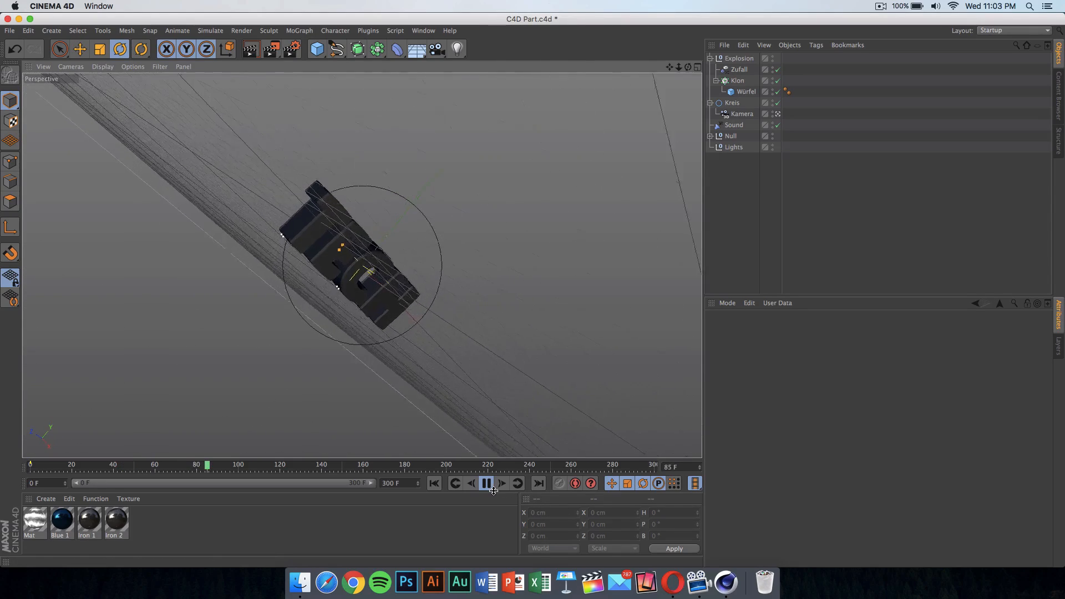
click(487, 483)
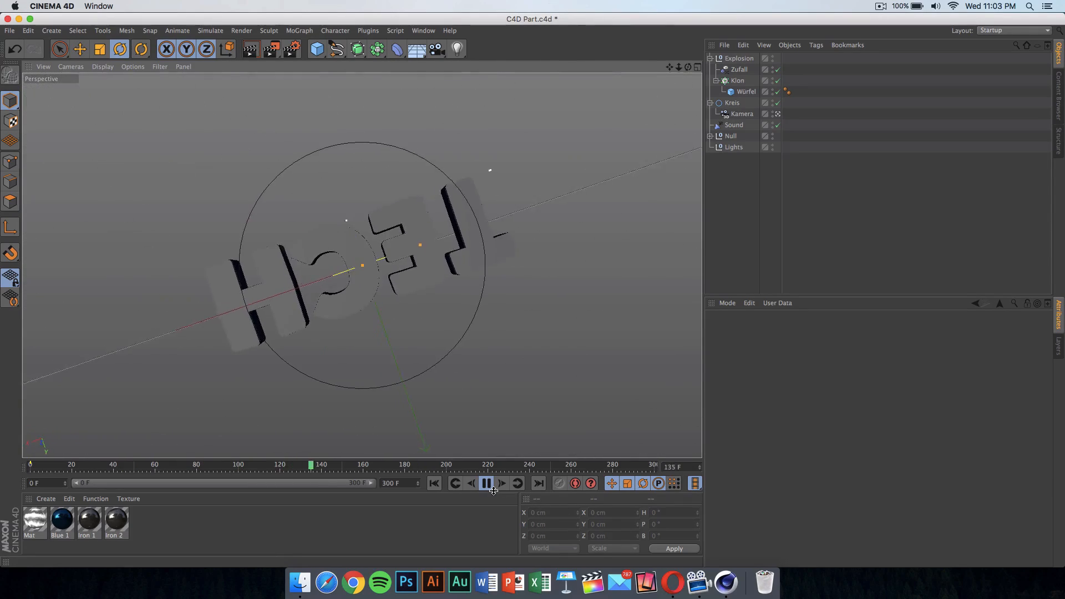
click(487, 483)
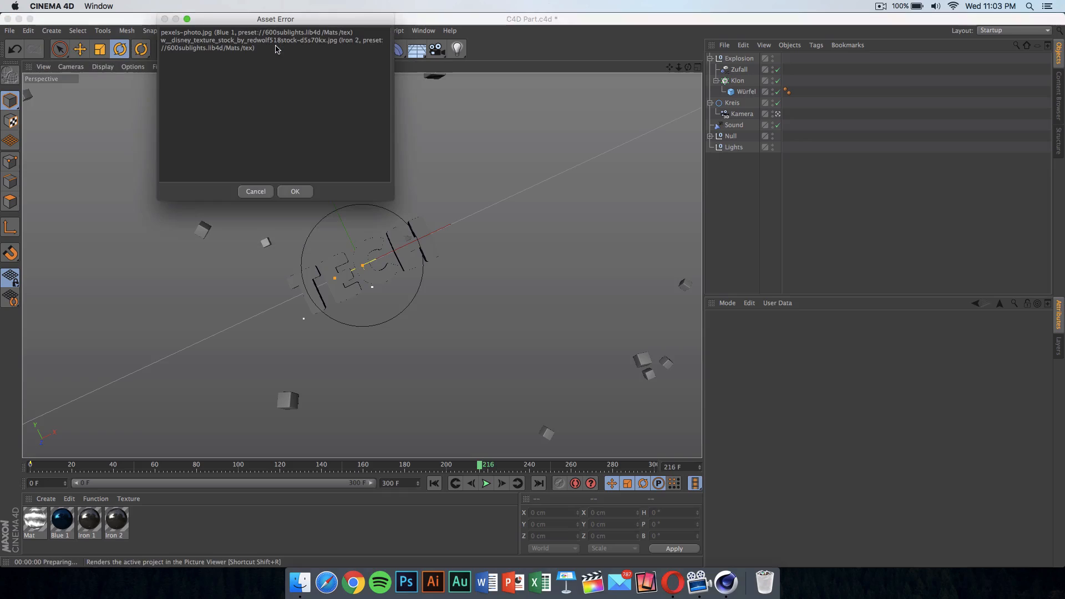
click(295, 191)
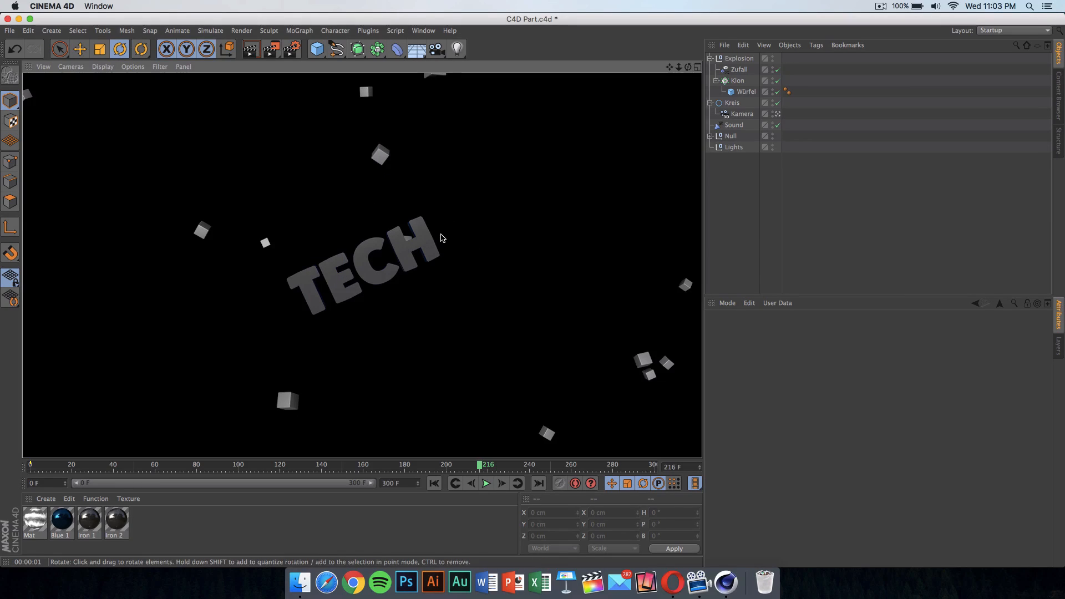
mouse_move(532, 325)
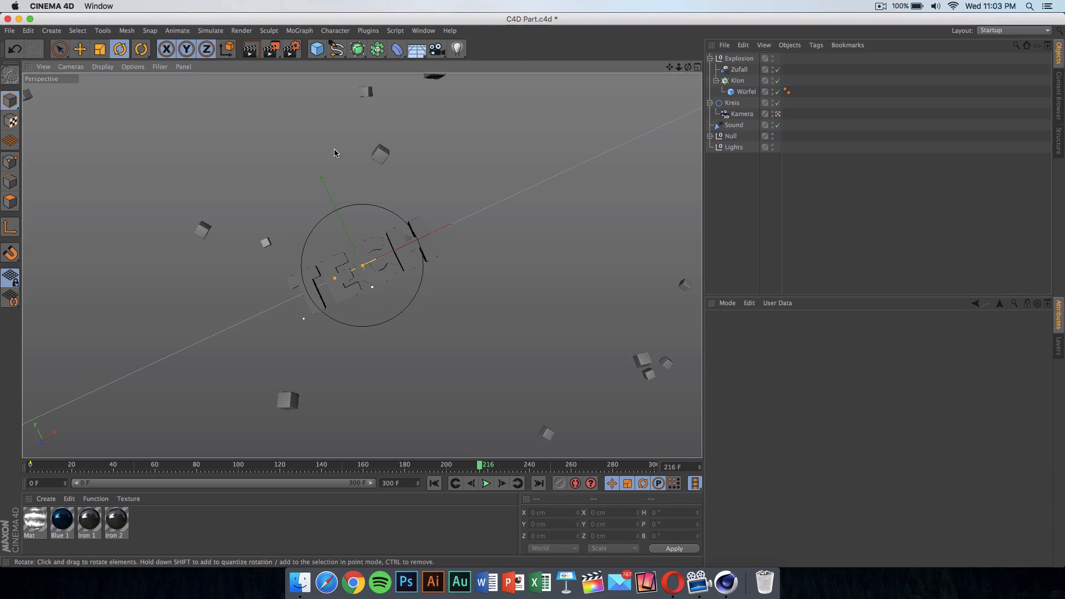
mouse_move(356, 214)
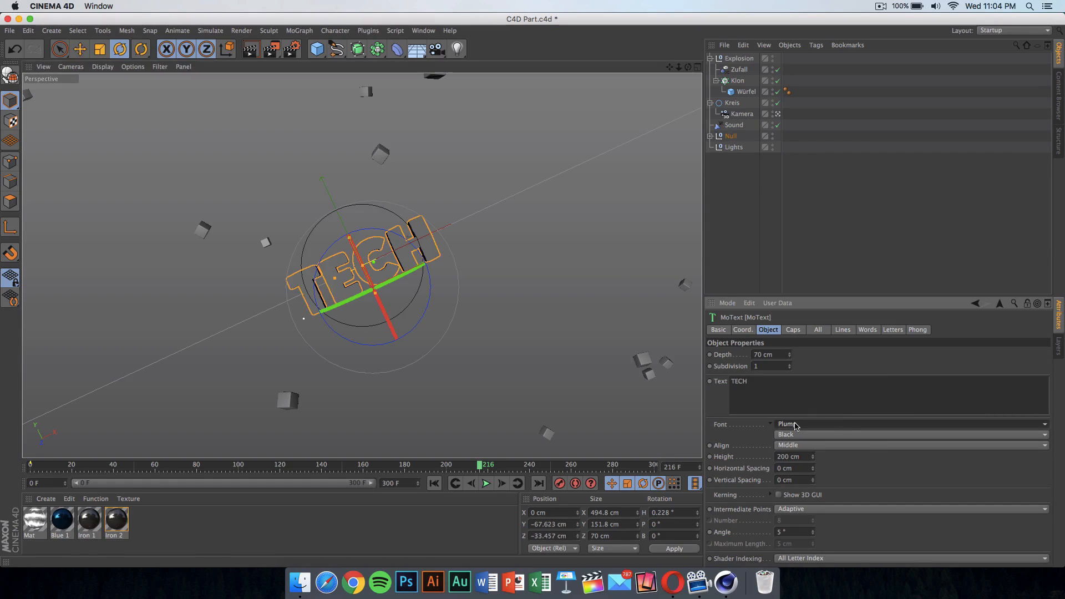
mouse_move(820, 425)
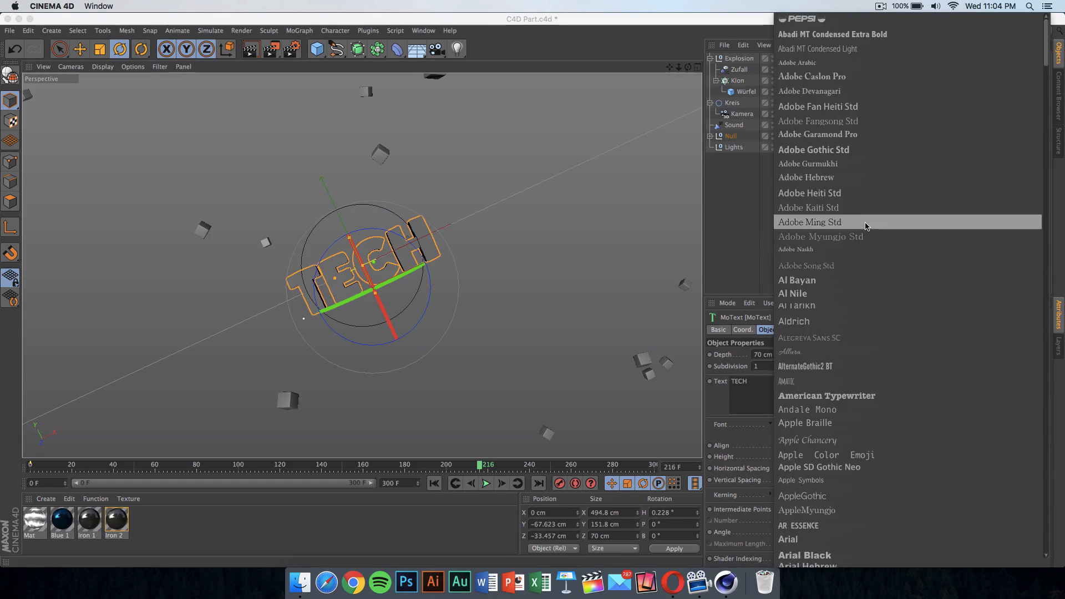
scroll(down, 3)
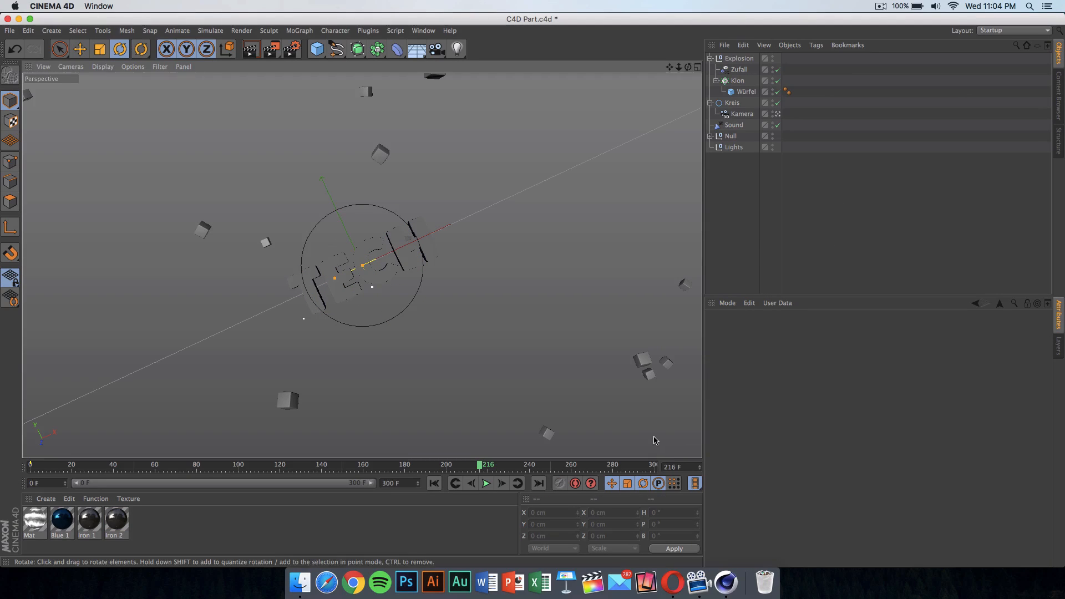
double_click(61, 520)
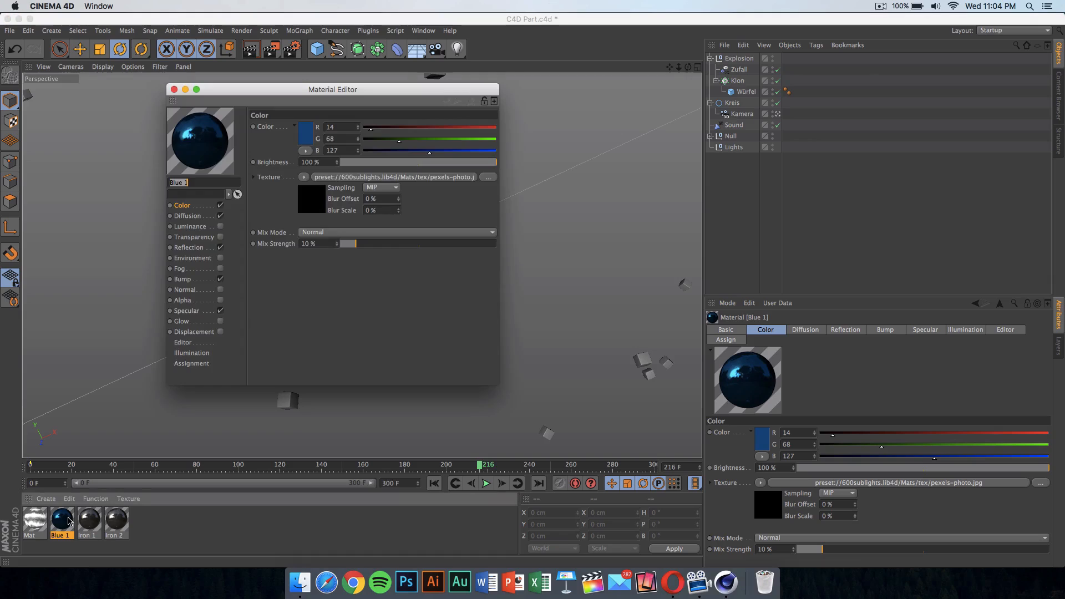
drag(332, 88, 664, 46)
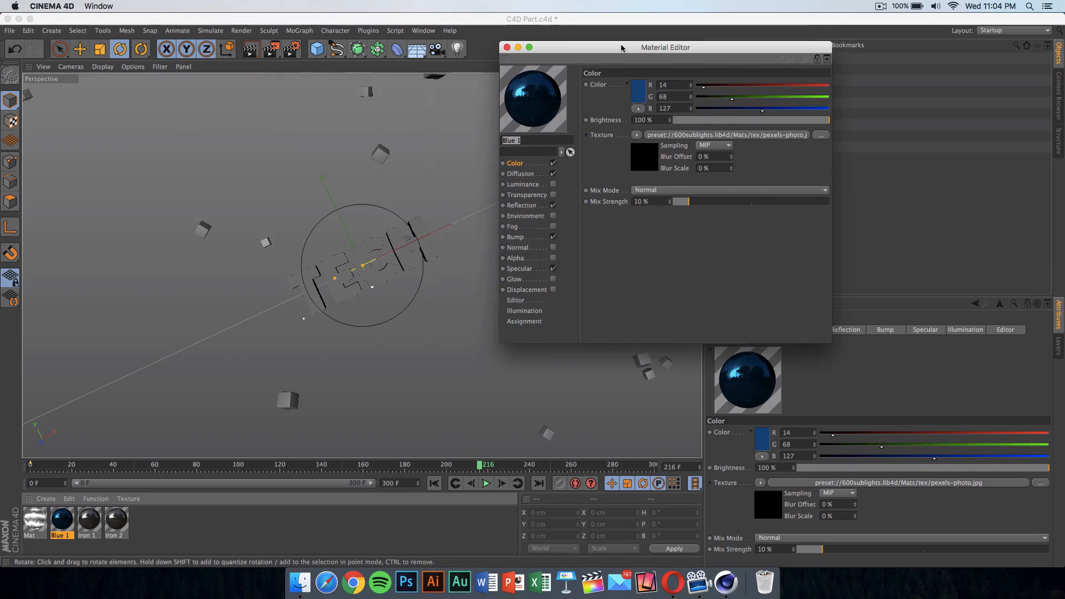
drag(621, 47, 675, 46)
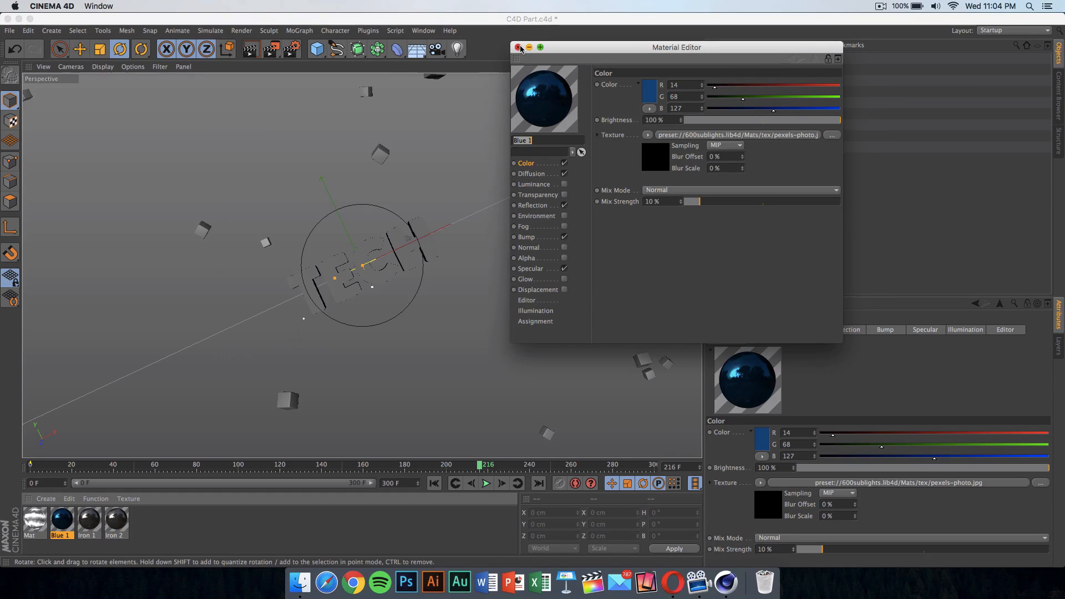
click(520, 46)
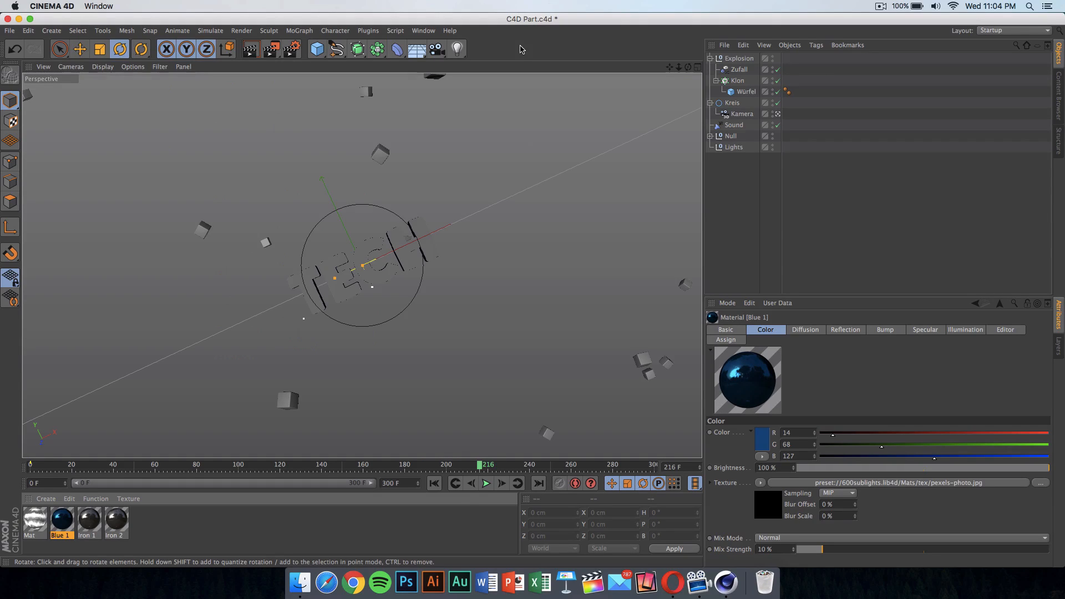
mouse_move(712, 138)
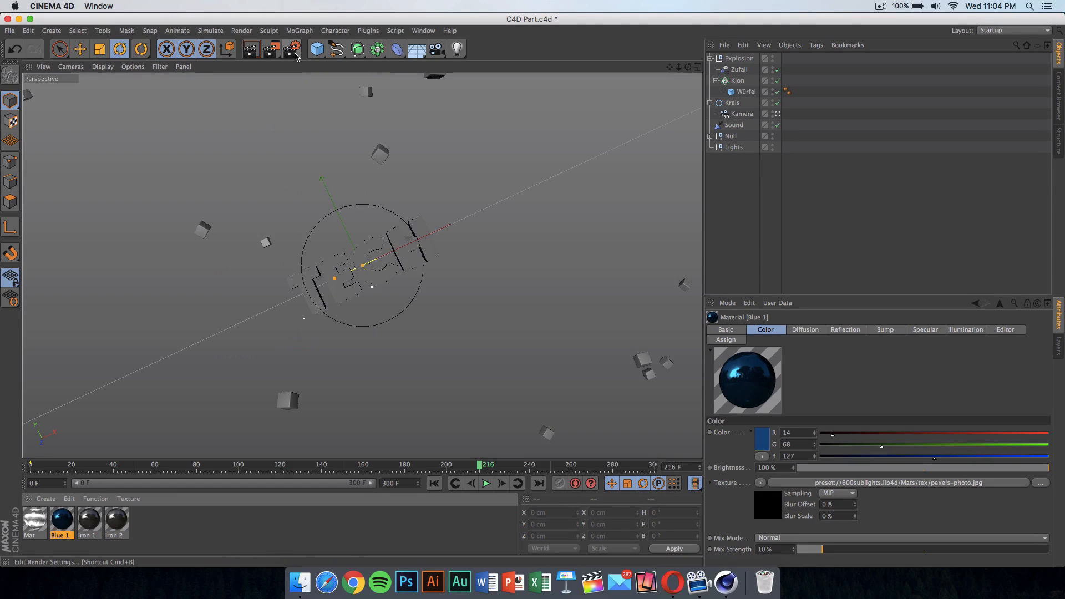
mouse_move(293, 49)
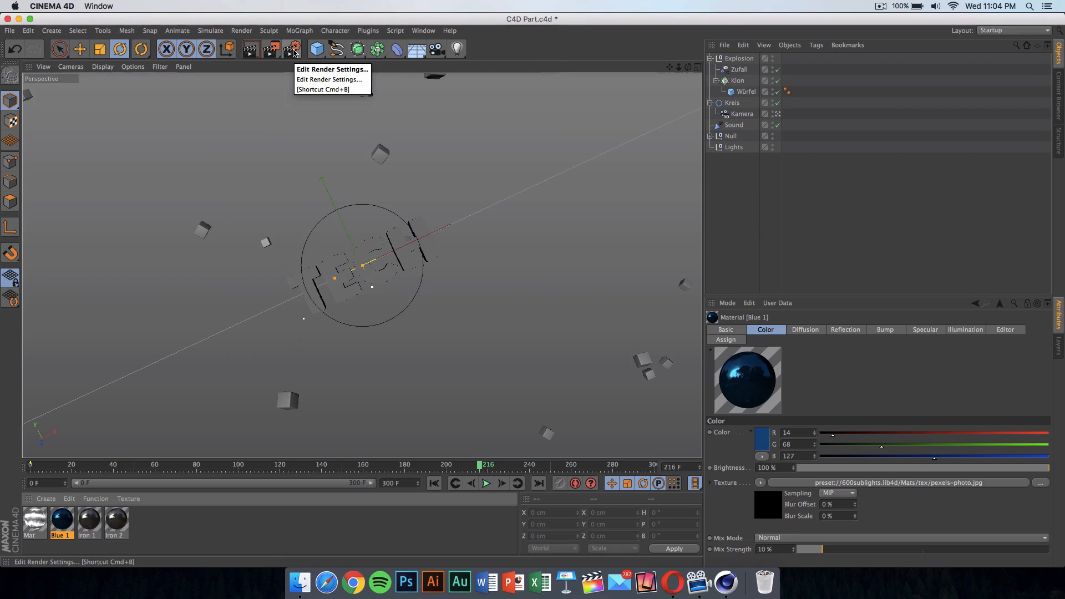
Step: Set the render output to a QuickTime Movie named Intro saved on the Desktop
click(330, 69)
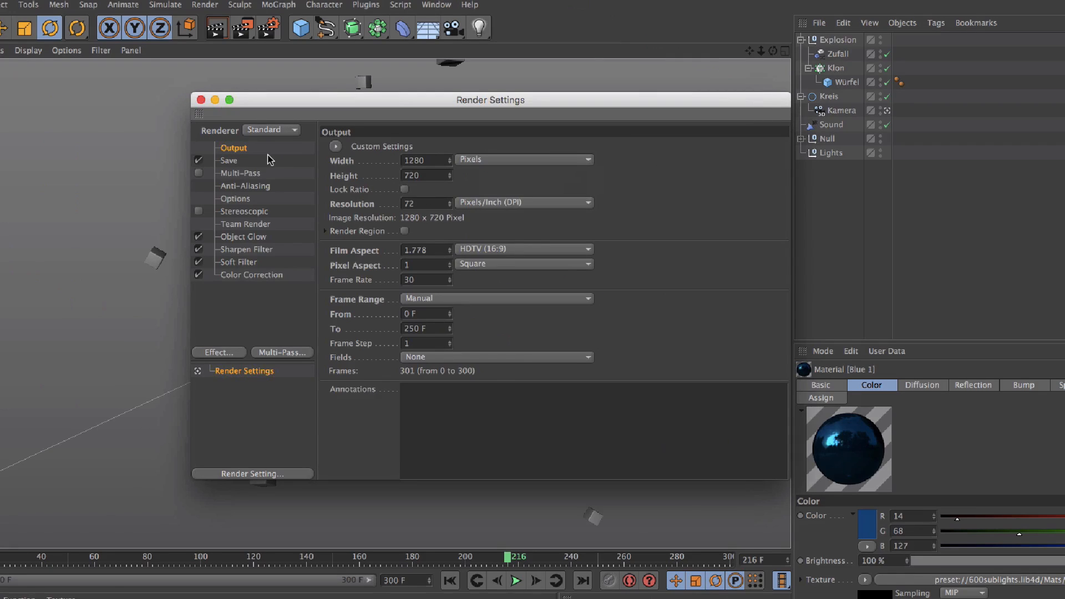
click(229, 159)
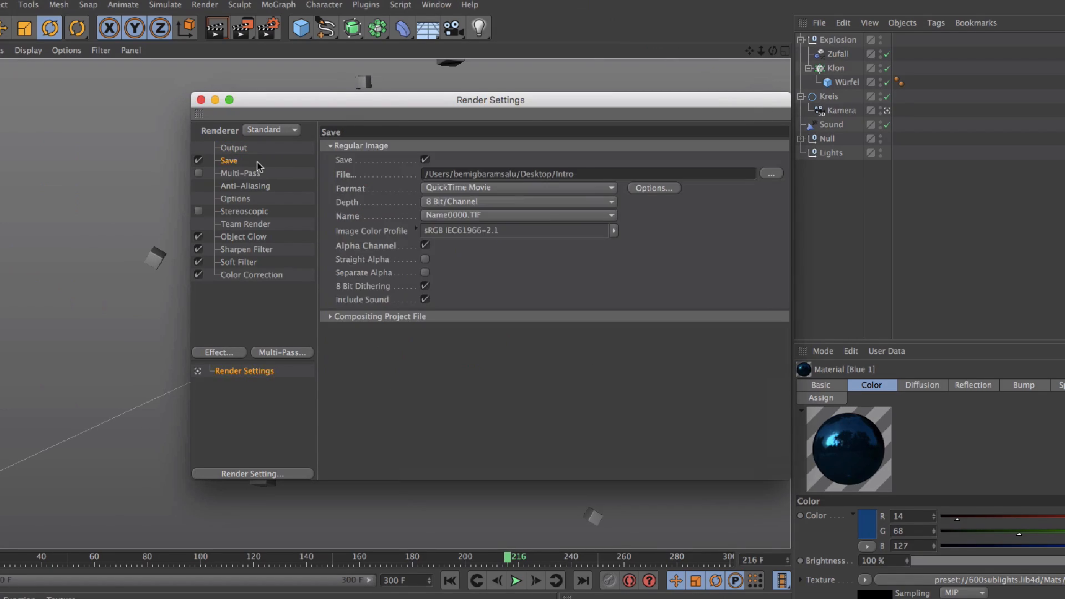
mouse_move(736, 200)
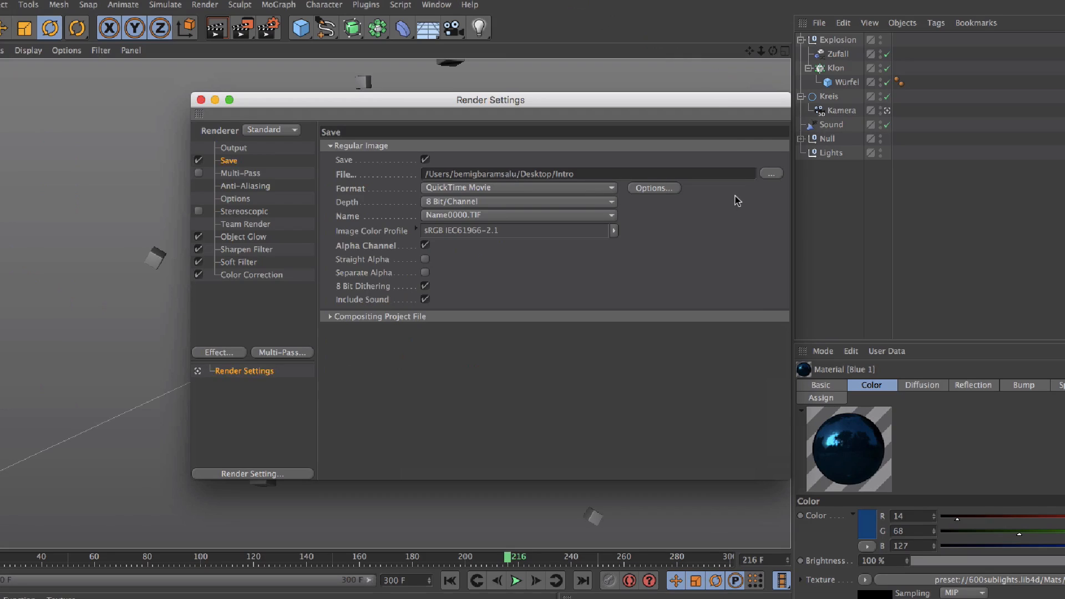
click(771, 173)
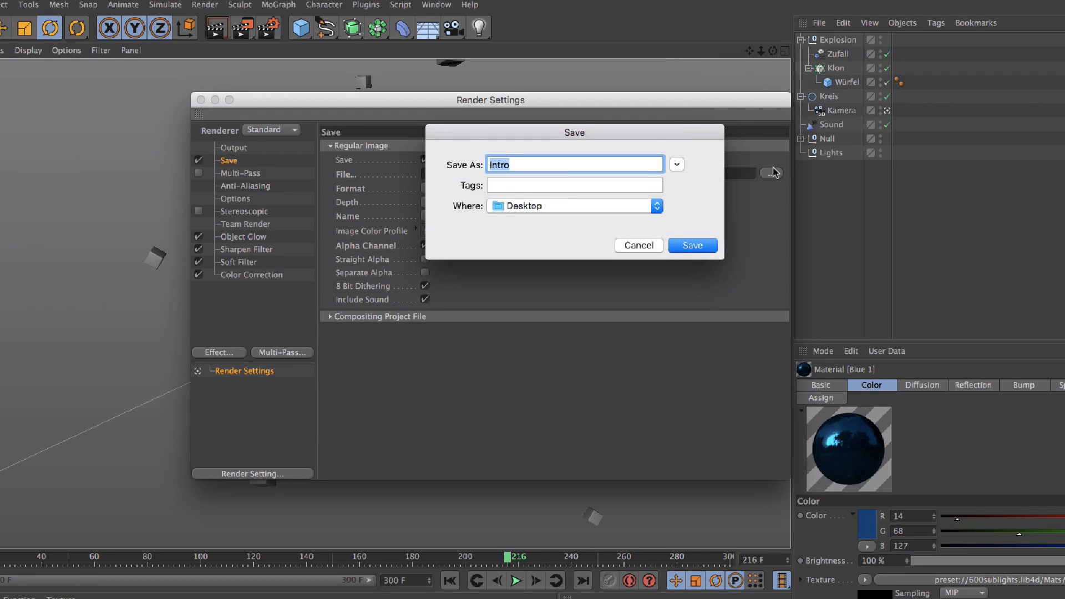
mouse_move(618, 209)
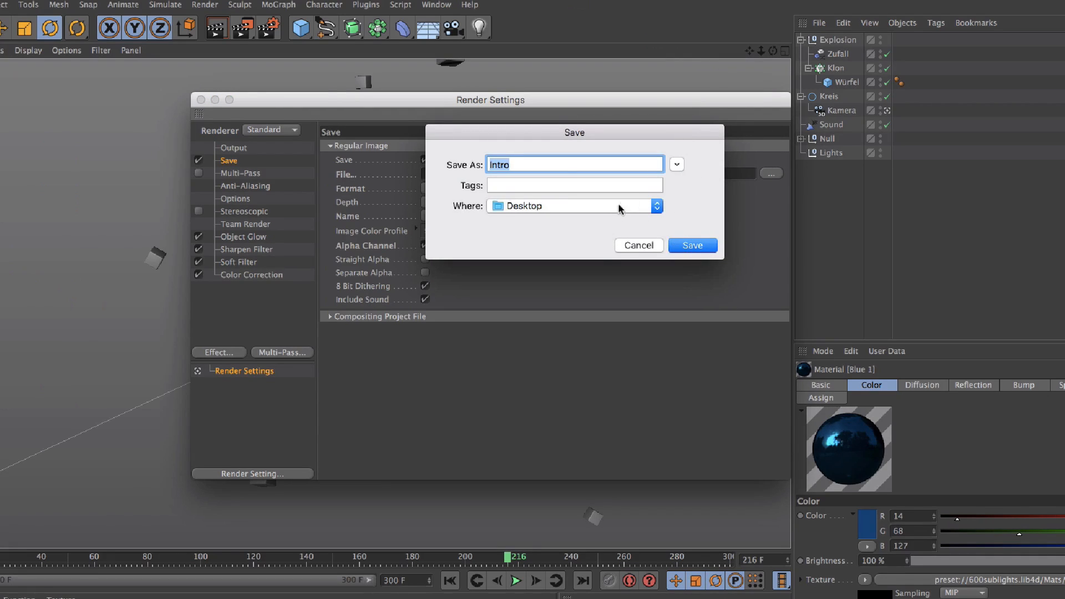
click(692, 245)
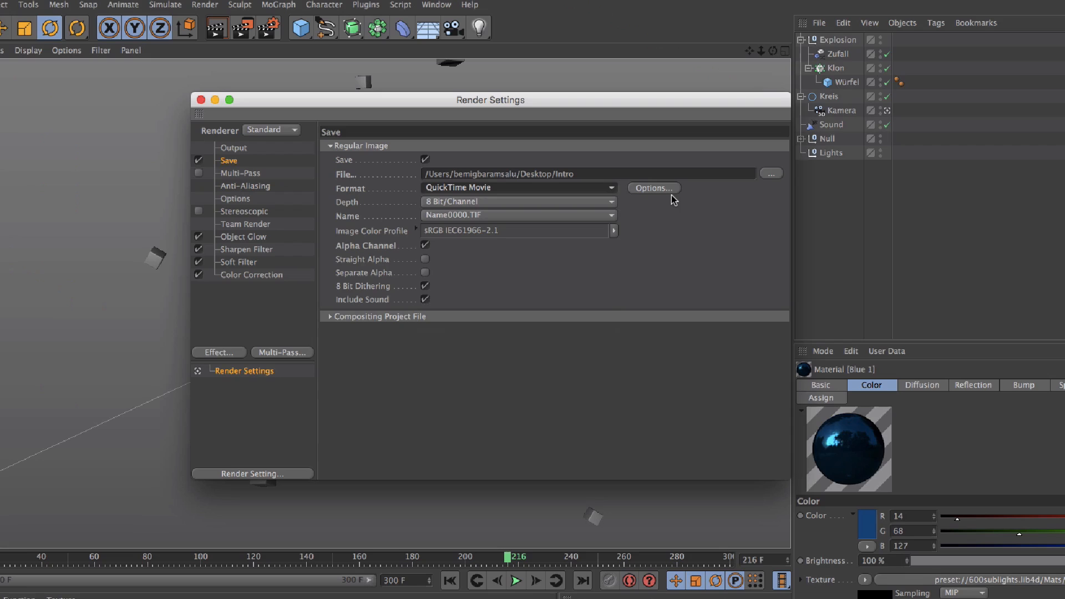
mouse_move(539, 201)
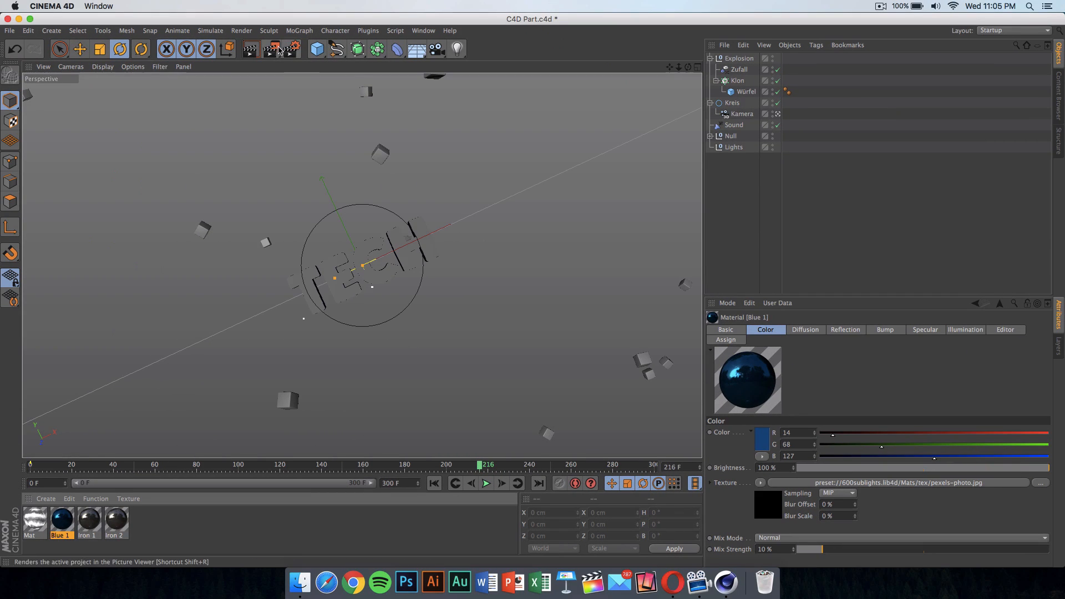
mouse_move(276, 49)
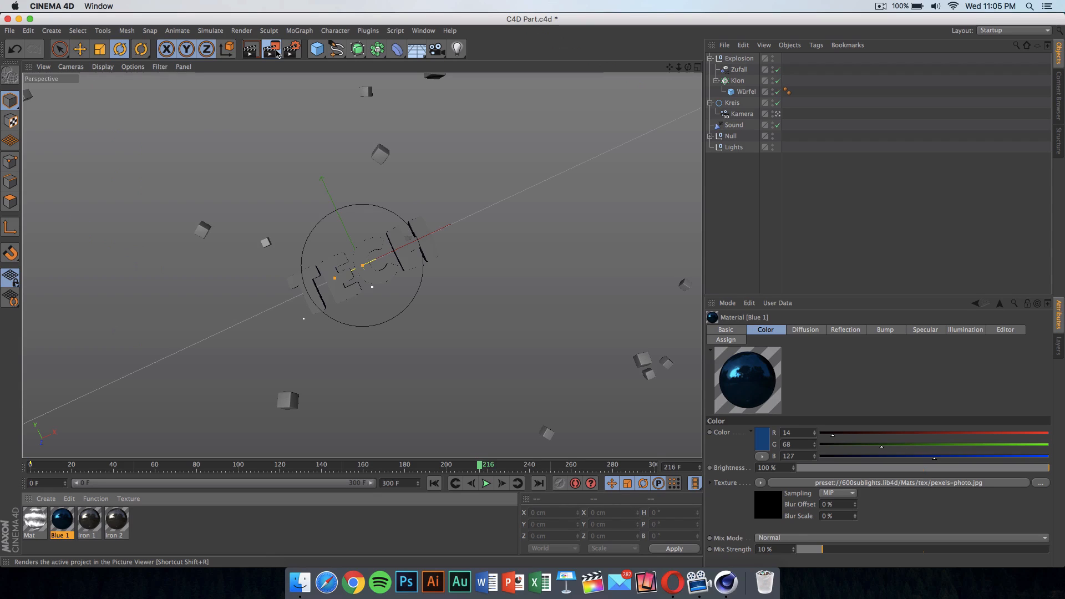
Step: Render the 1280×720 intro animation to the Picture Viewer and let it continue
click(274, 48)
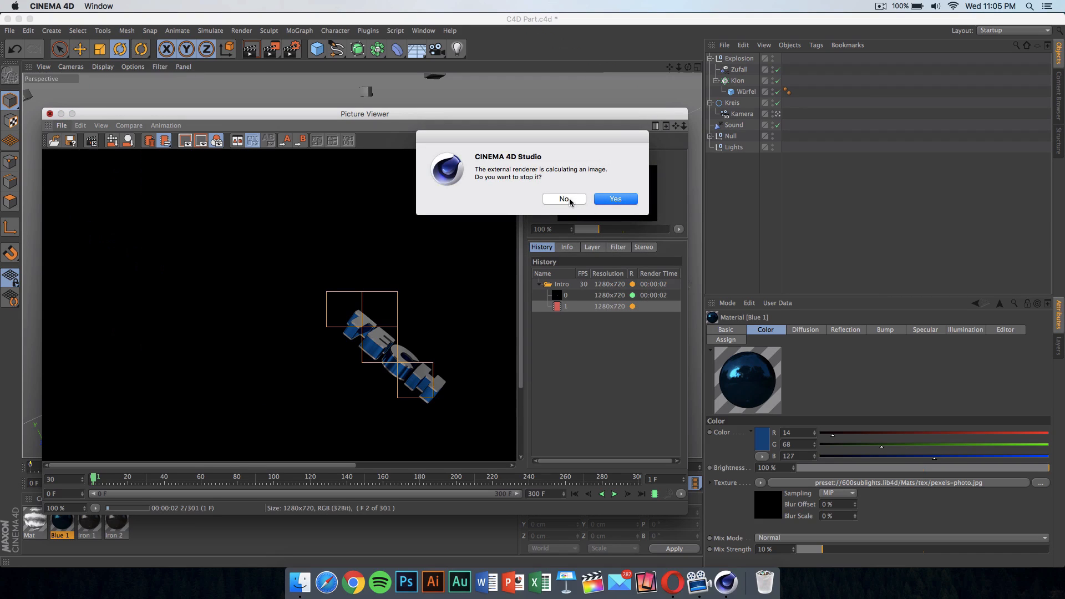
click(613, 199)
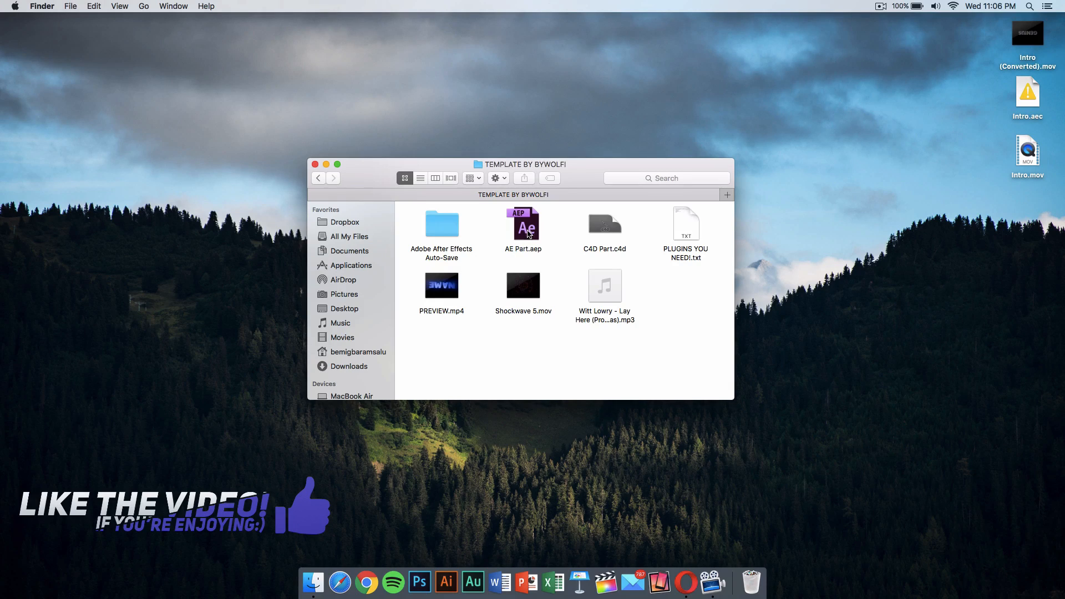
Step: Open AE Part.aep from the template folder in After Effects
click(523, 225)
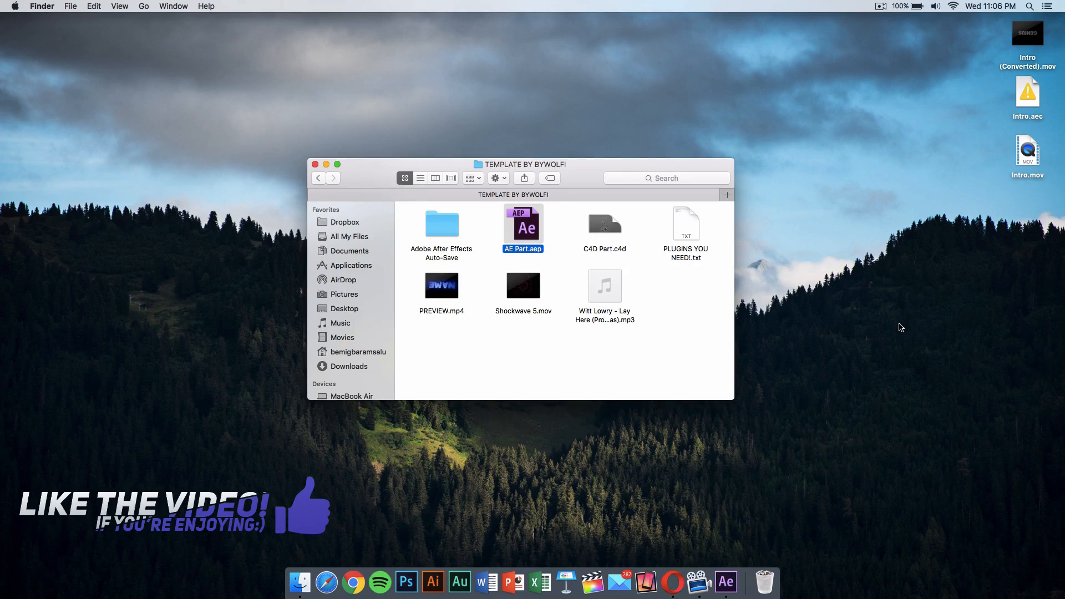
double_click(522, 226)
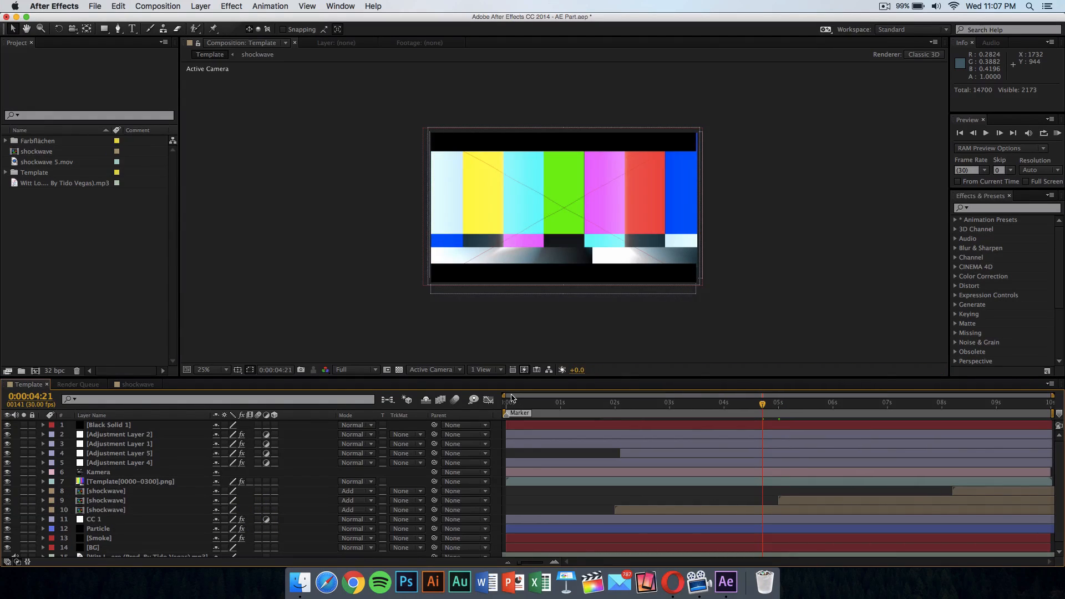
mouse_move(206, 252)
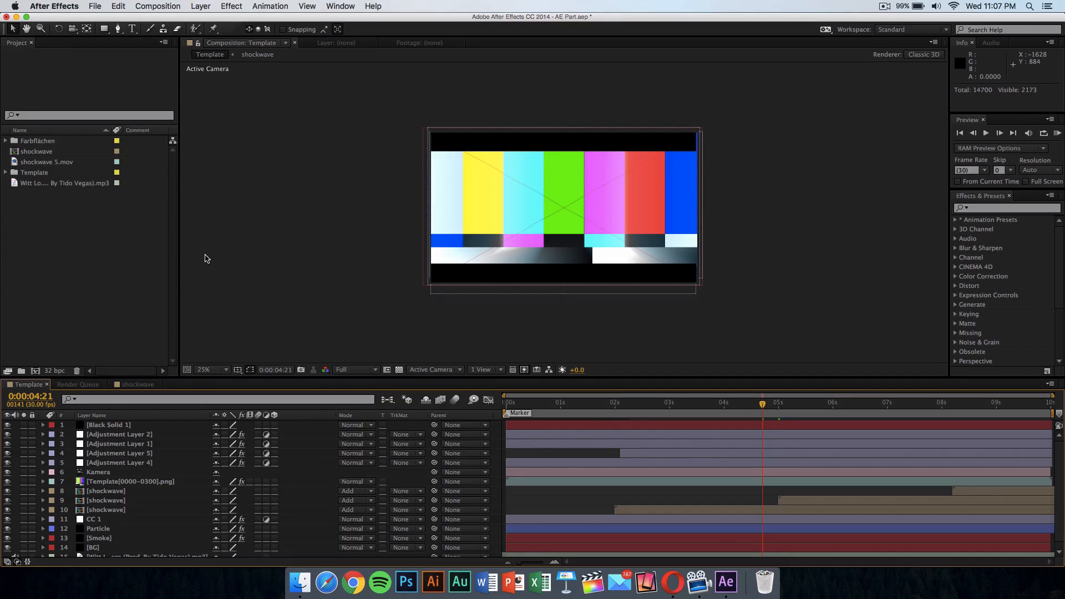
mouse_move(373, 261)
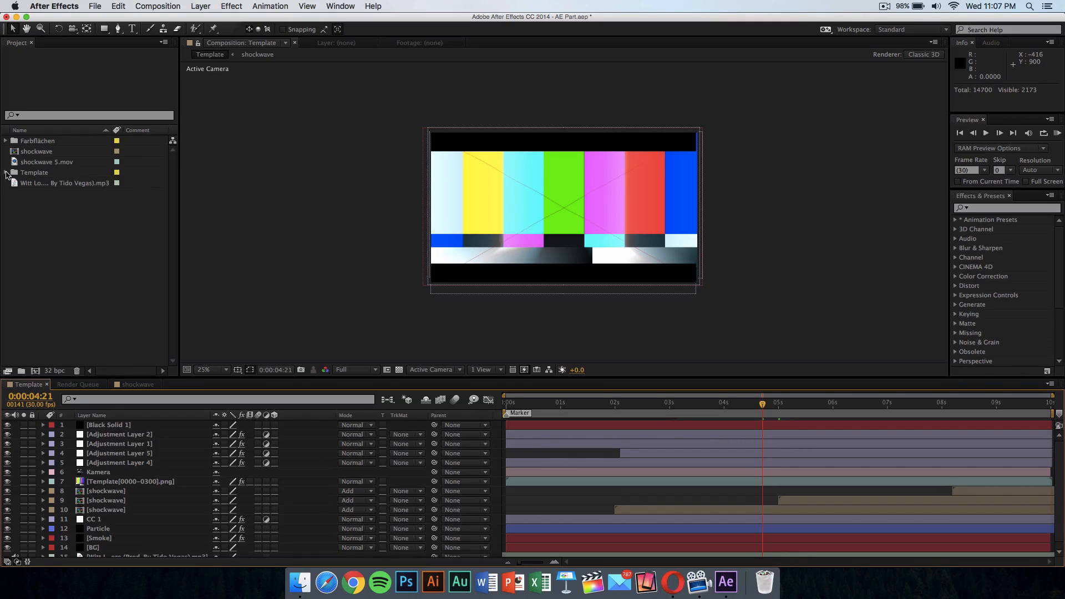
Step: Expand the Template folder and select the missing Template[0000-0300].png footage
click(5, 173)
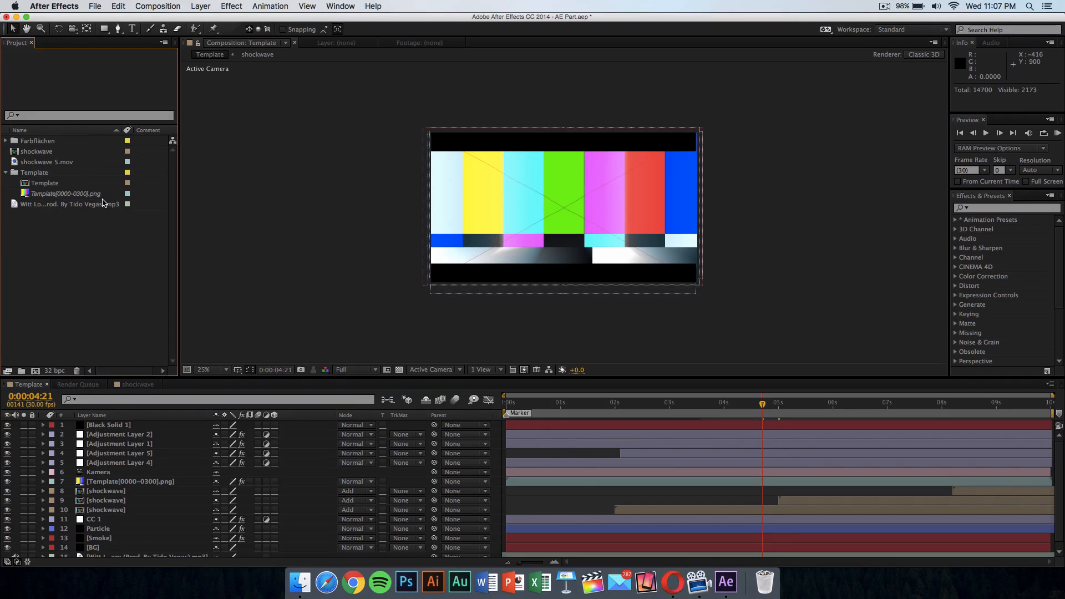
mouse_move(105, 202)
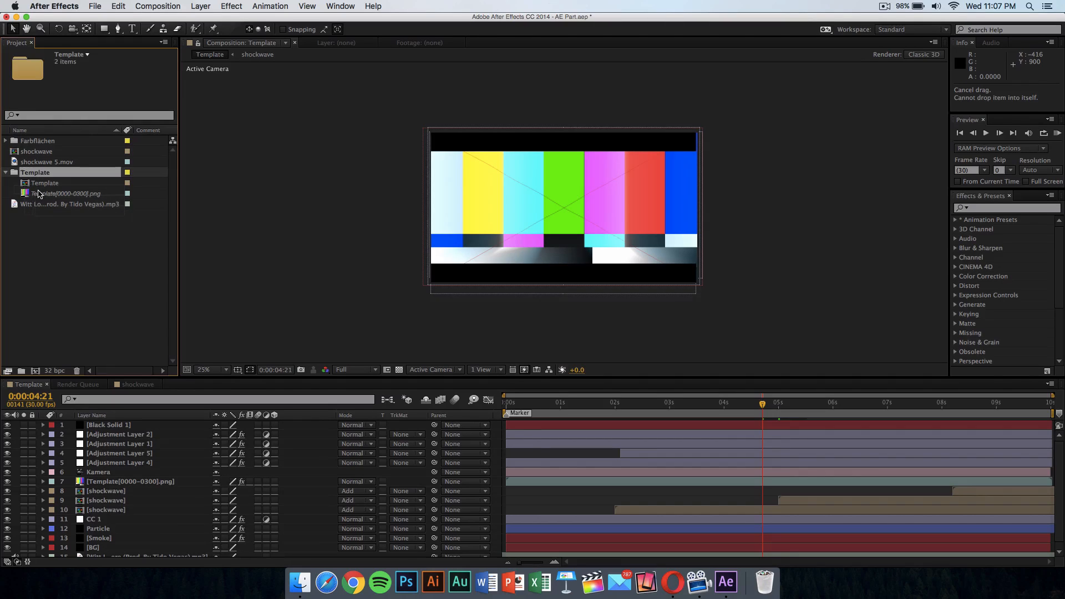
click(68, 193)
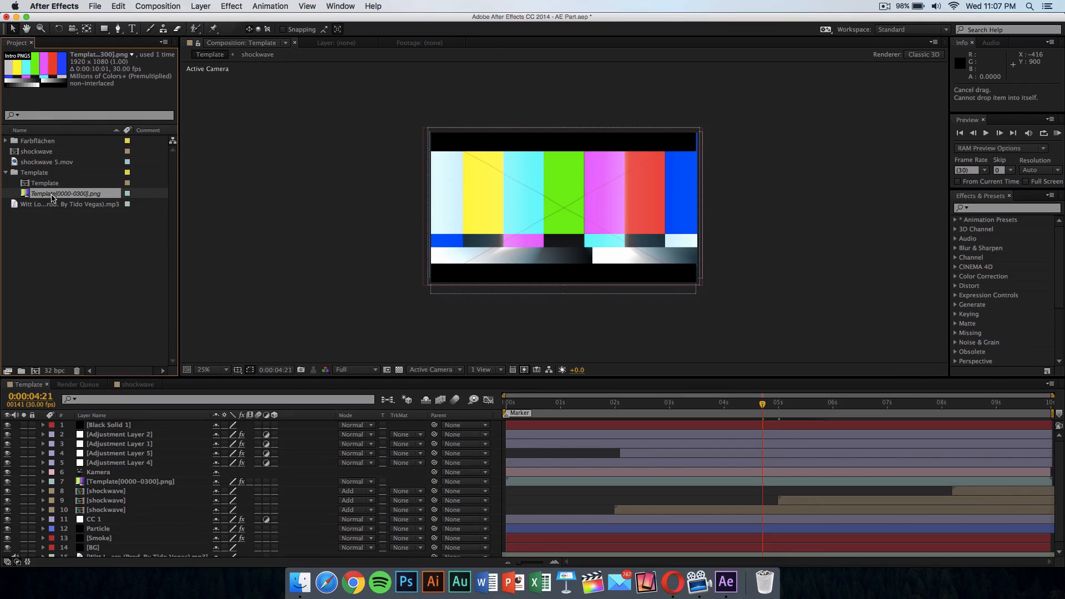
mouse_move(96, 201)
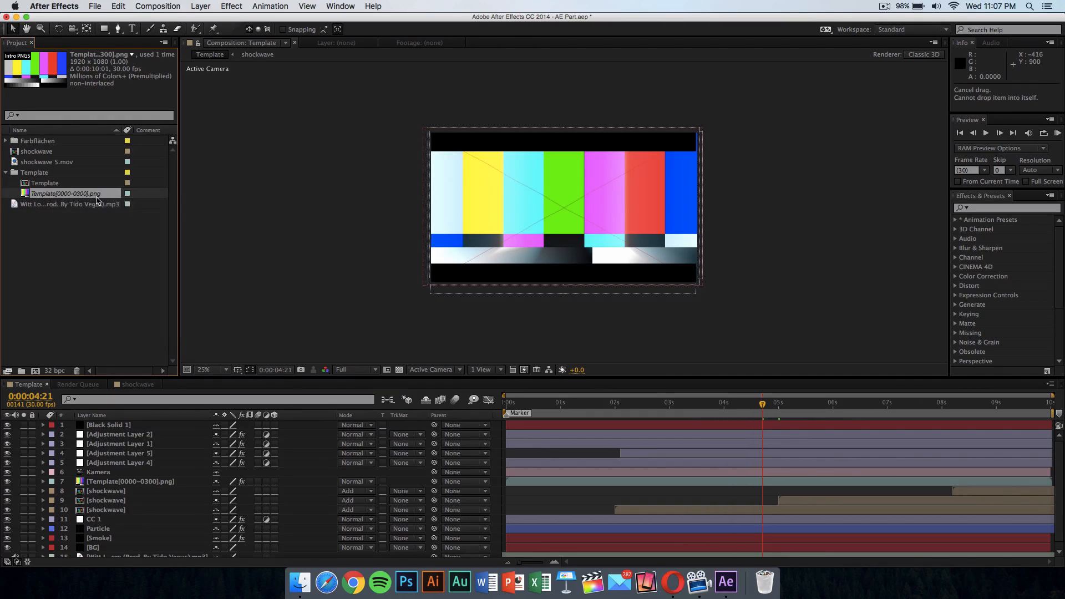
Step: Replace the missing Template[0000-0300].png footage with Intro (Converted).mov from the Desktop
right_click(68, 193)
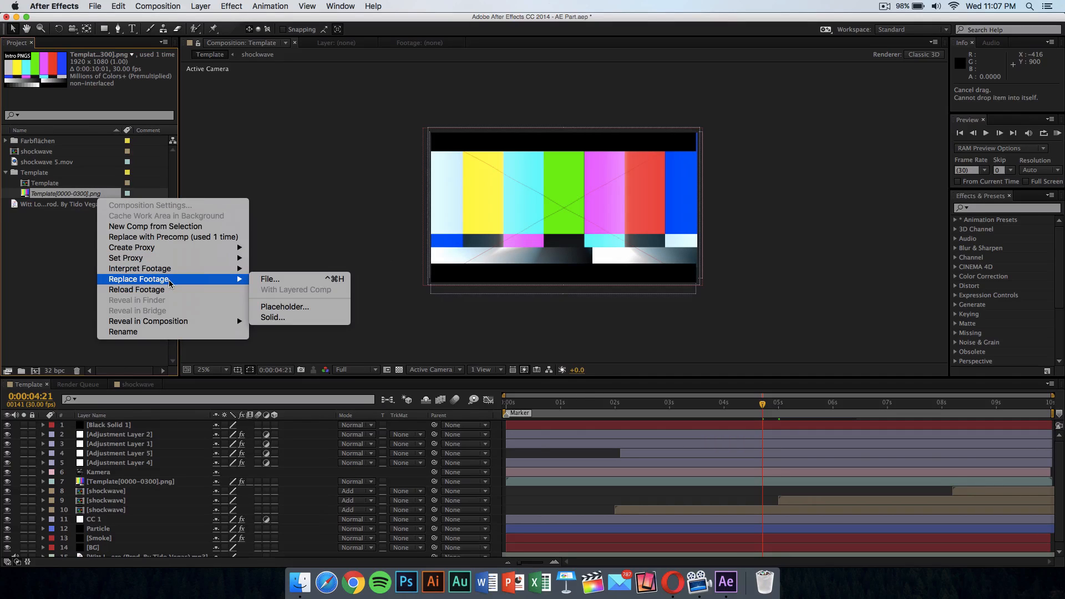
mouse_move(252, 285)
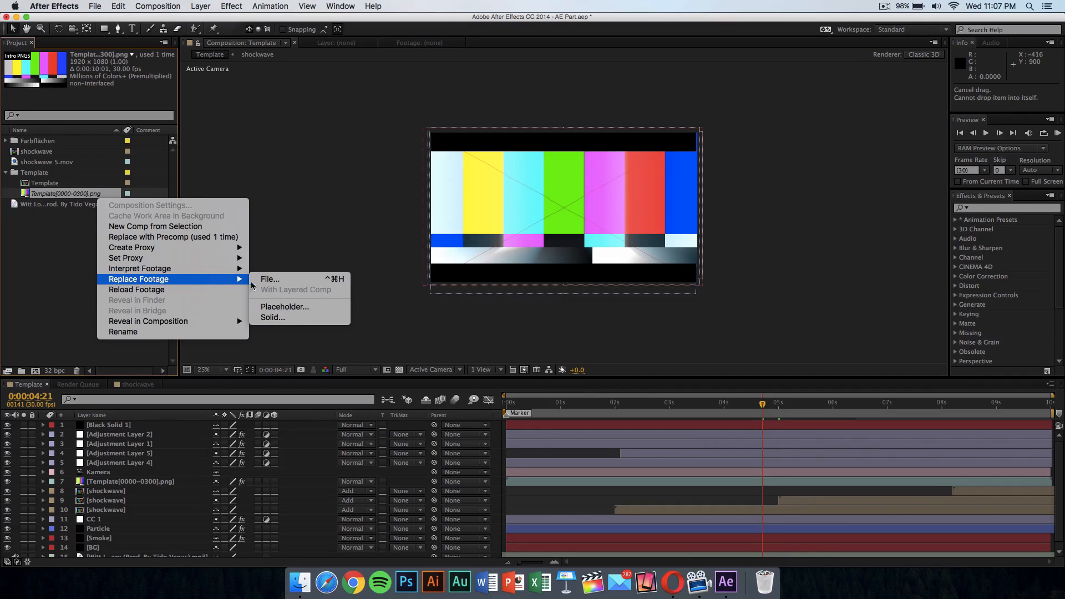
click(268, 278)
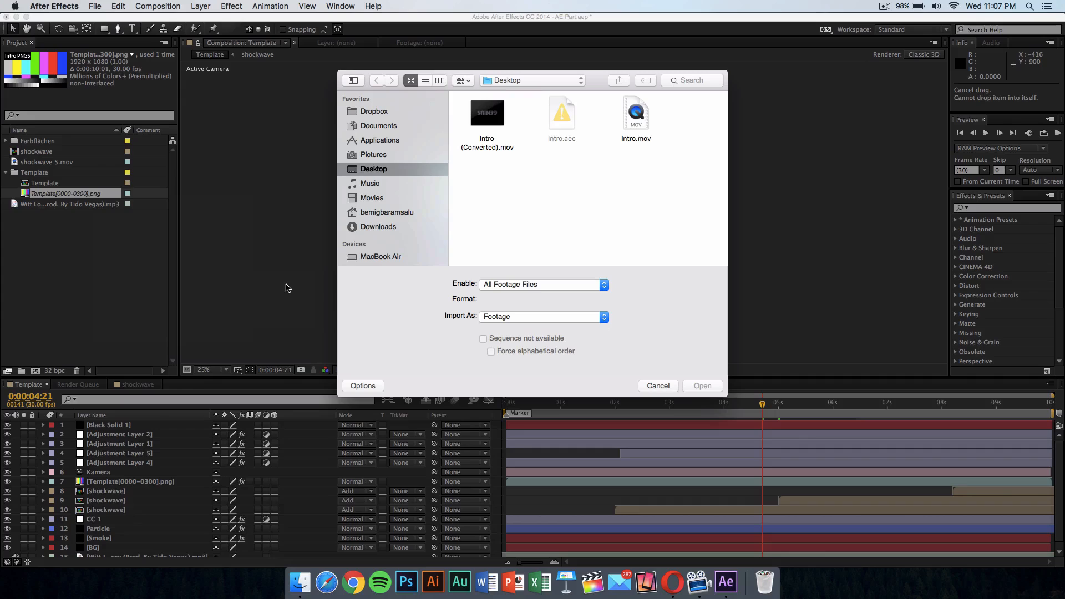
mouse_move(548, 198)
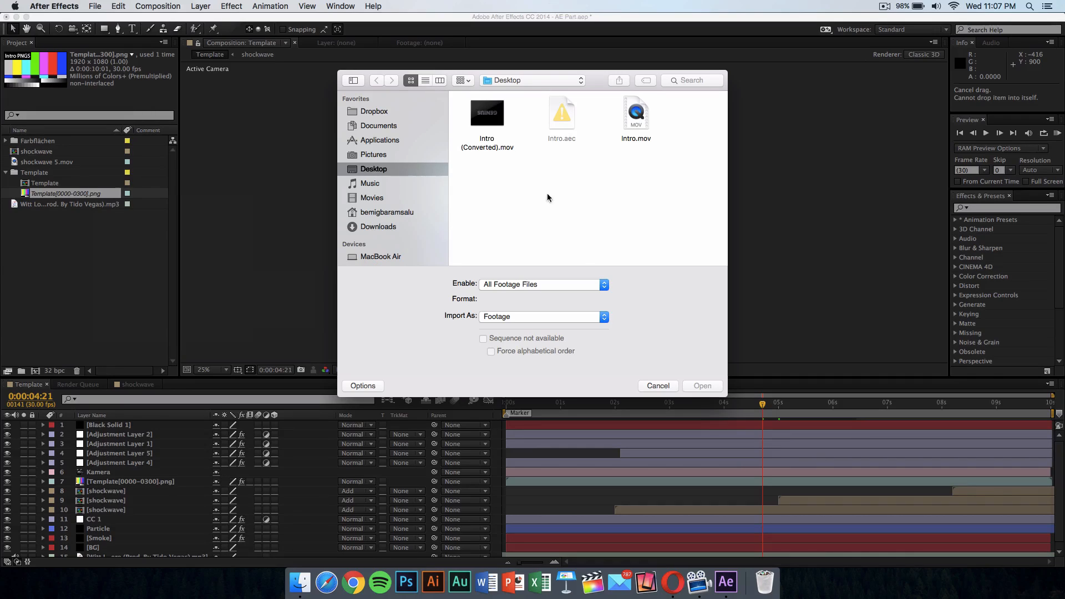
mouse_move(613, 194)
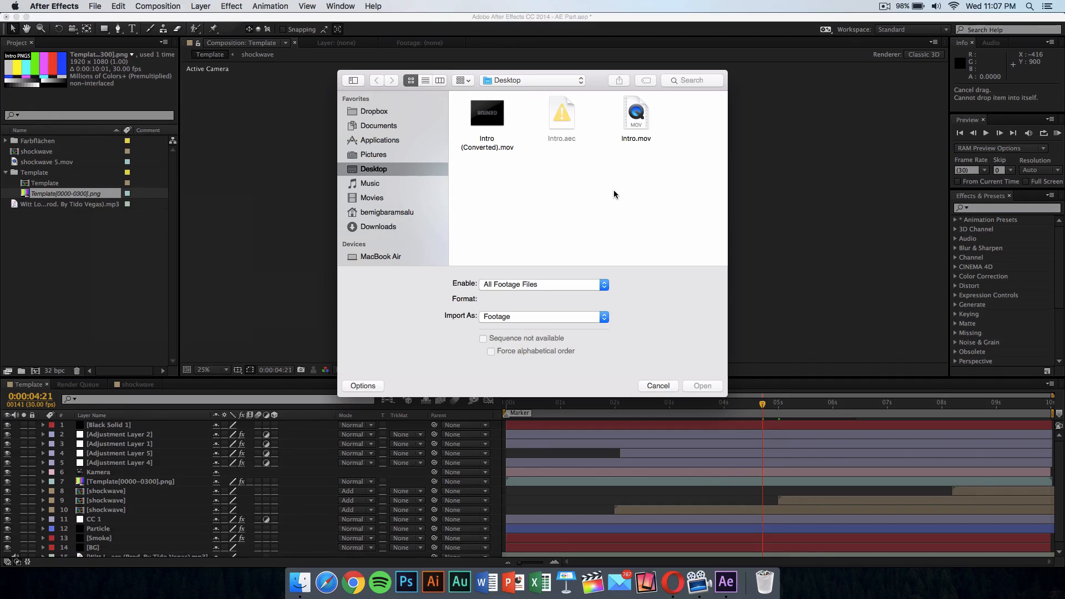
mouse_move(559, 189)
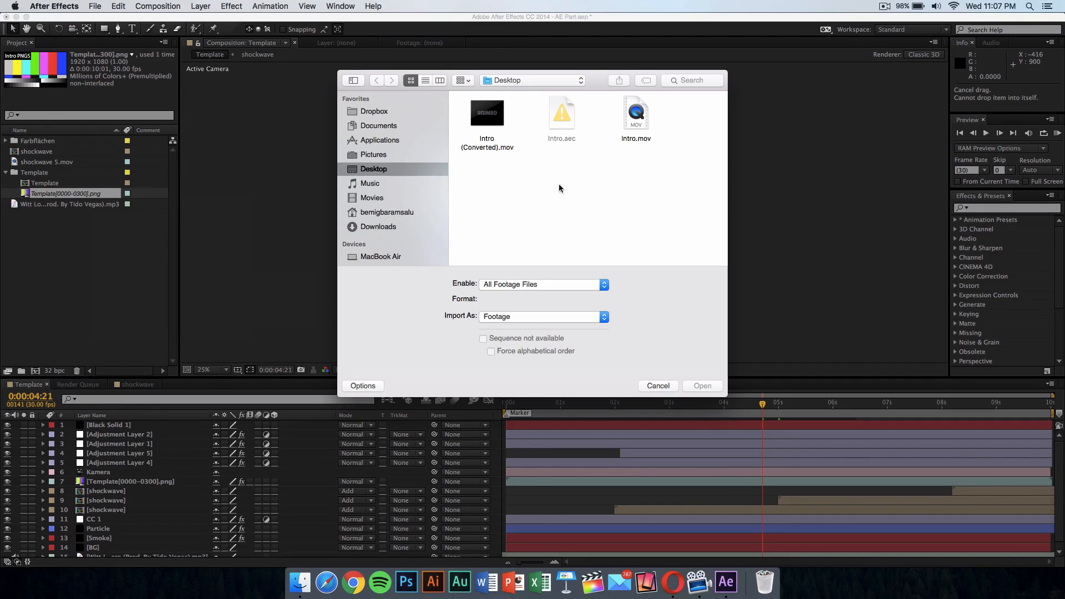
click(487, 114)
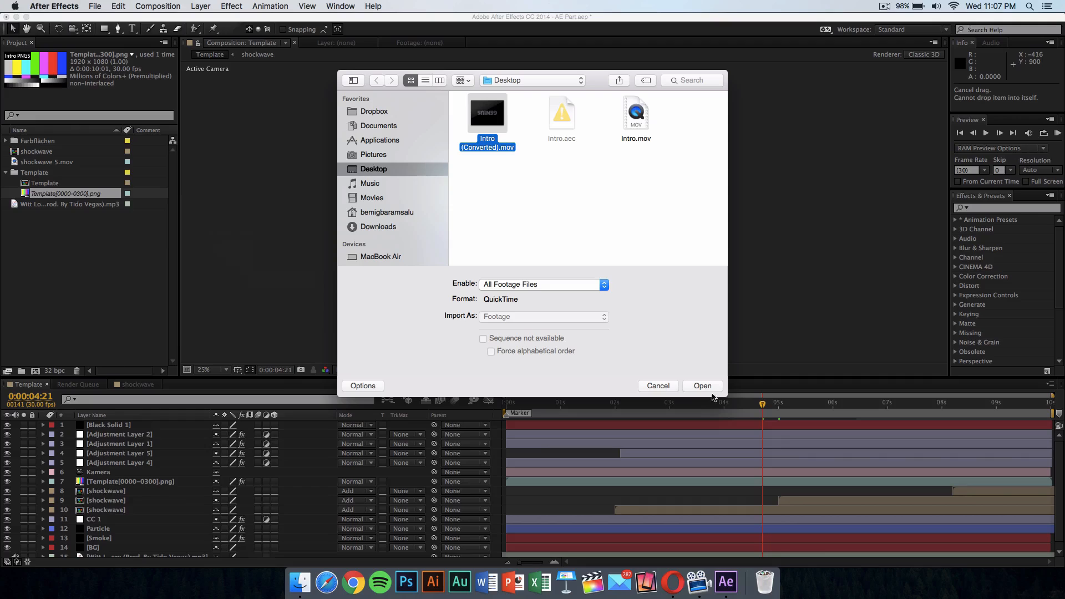
click(702, 386)
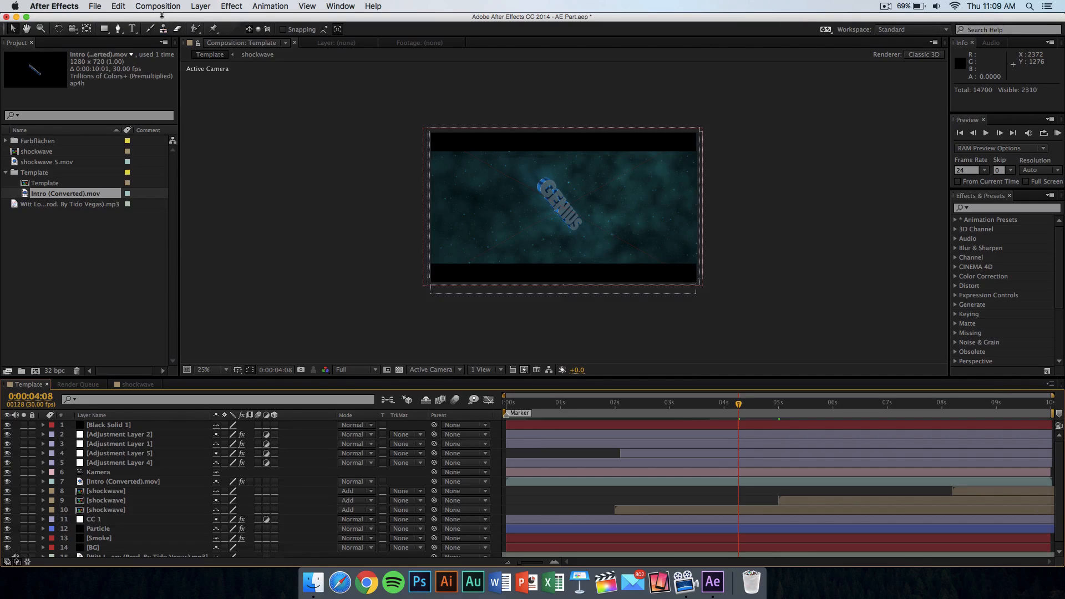
Step: Queue the Template comp, output Template_1.mov to the Desktop, and start the render
click(156, 7)
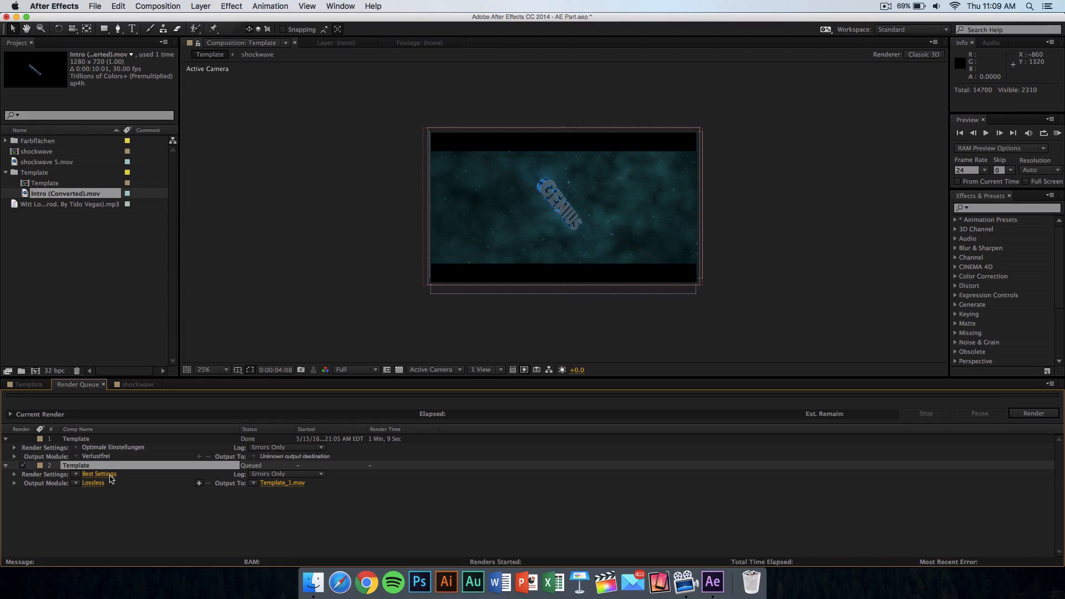
mouse_move(282, 492)
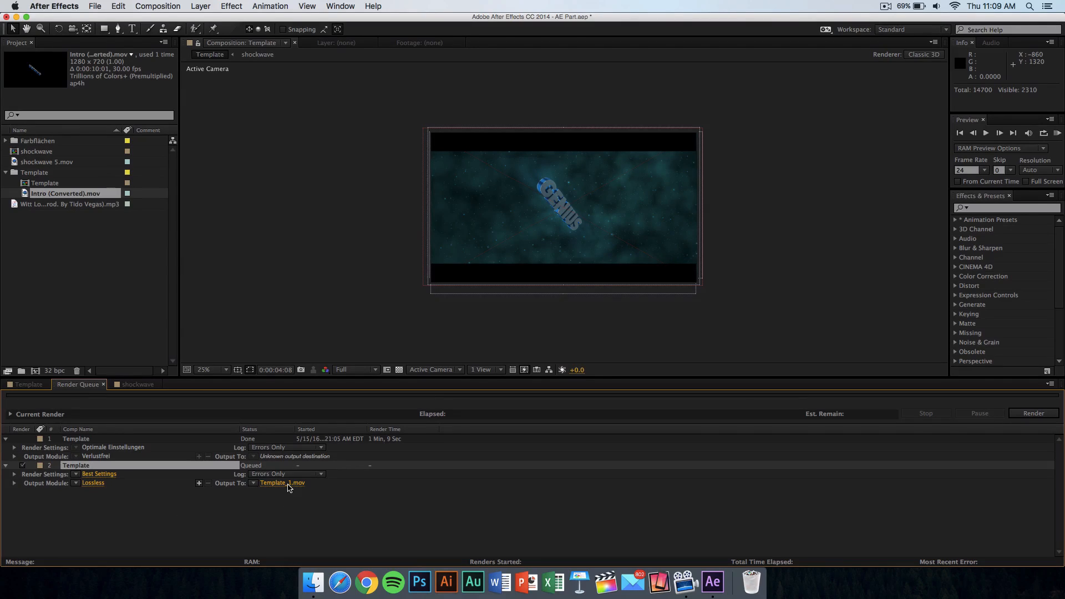
click(281, 483)
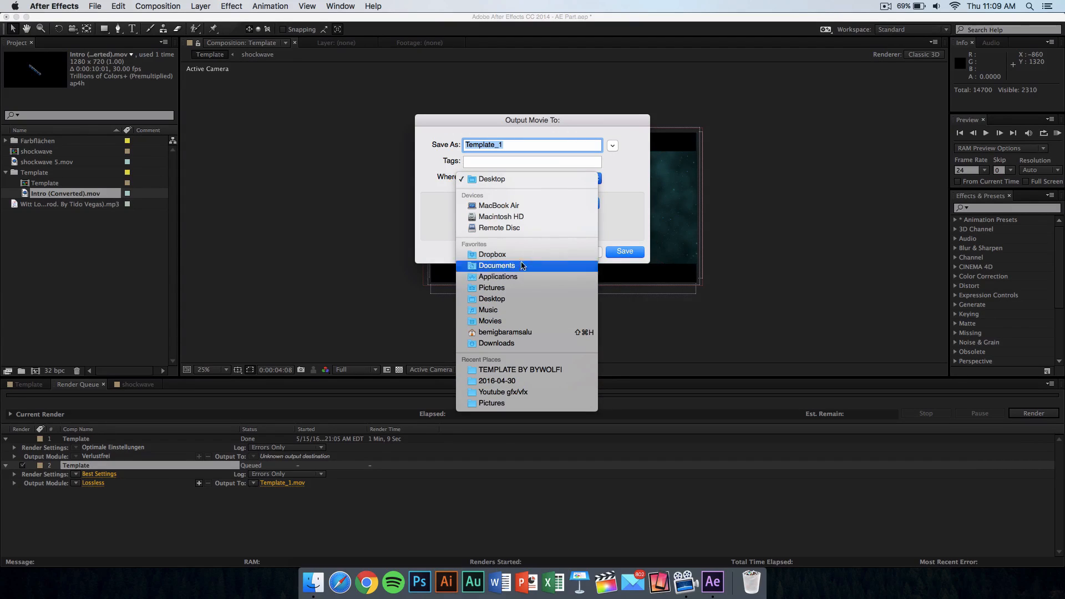
click(491, 179)
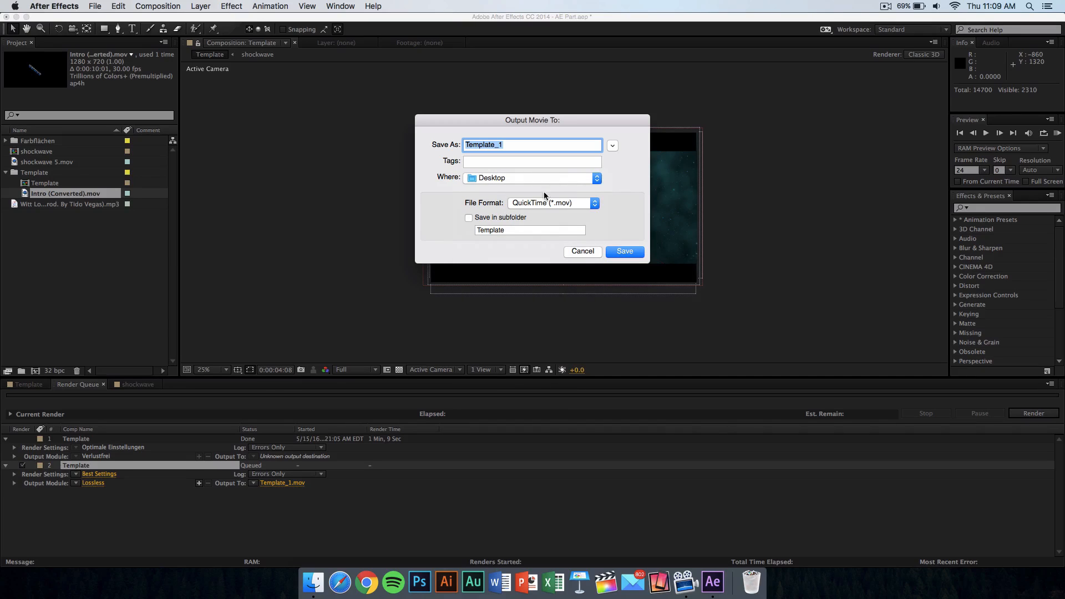
mouse_move(575, 203)
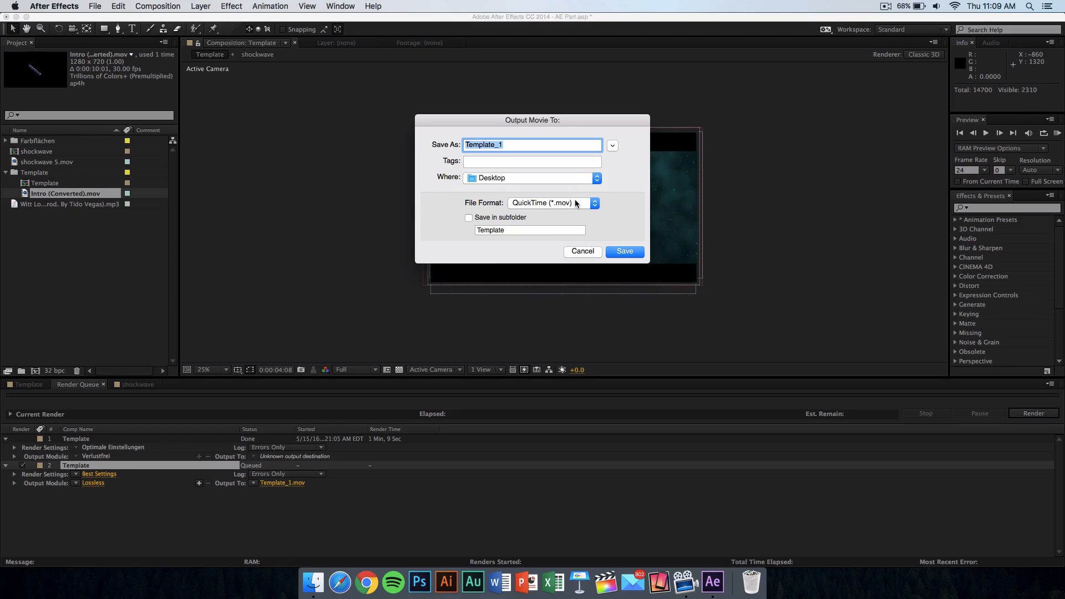
mouse_move(557, 236)
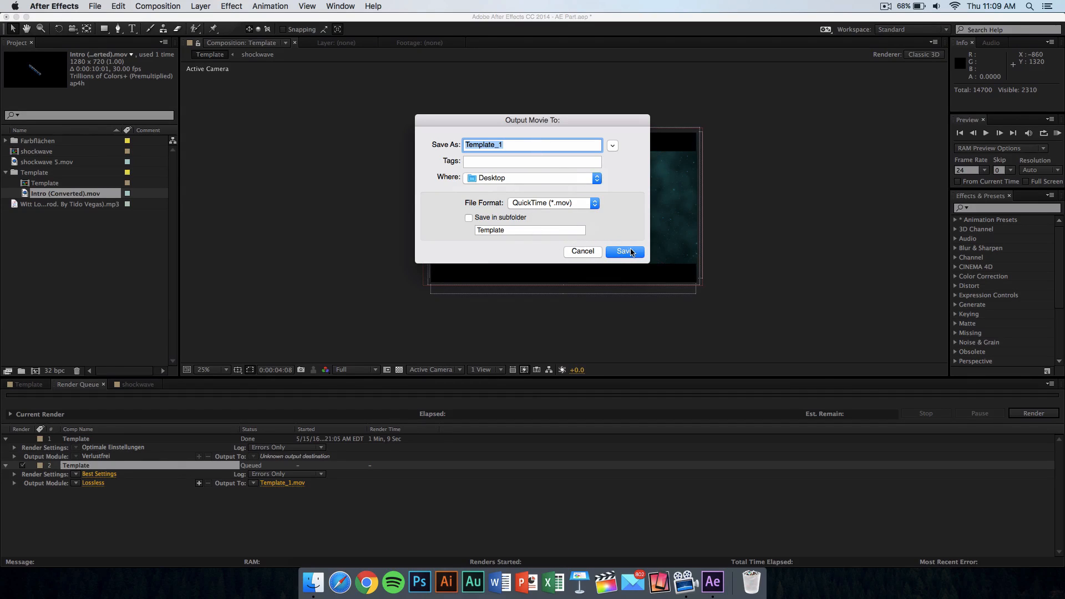
click(623, 252)
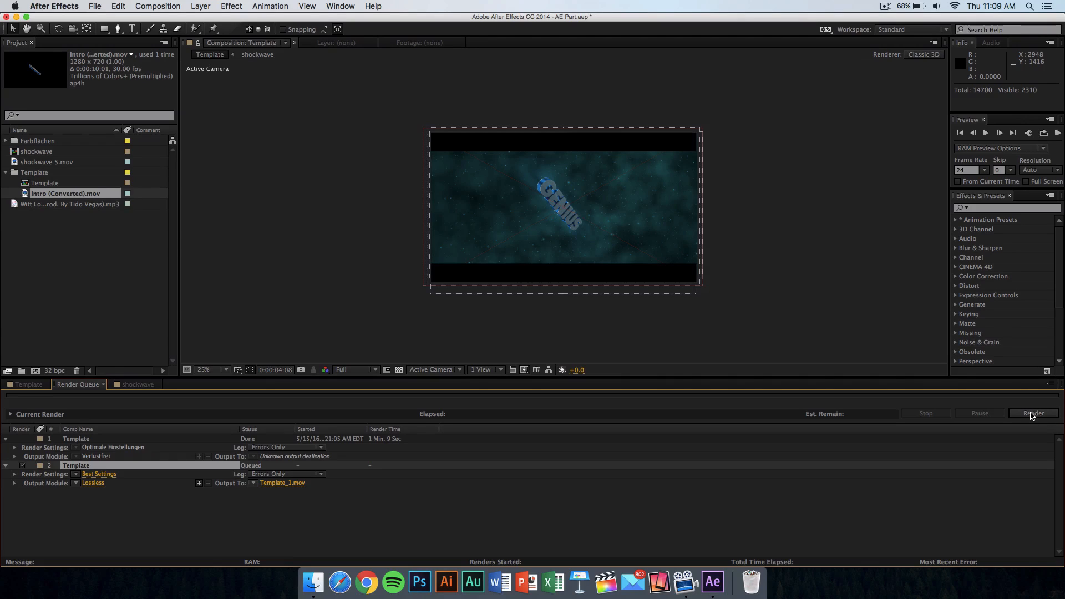
click(1033, 413)
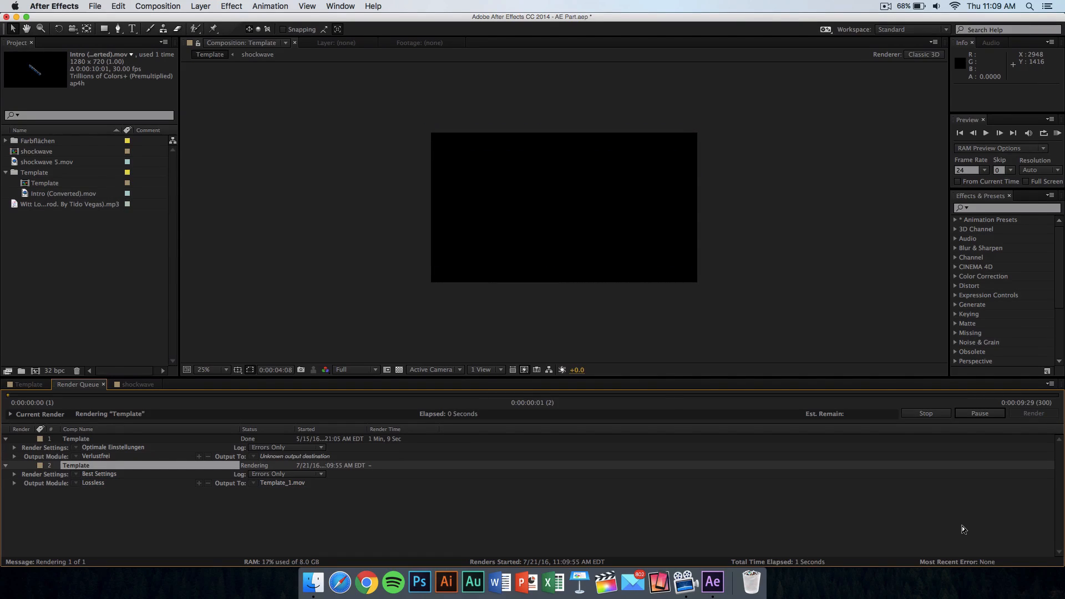